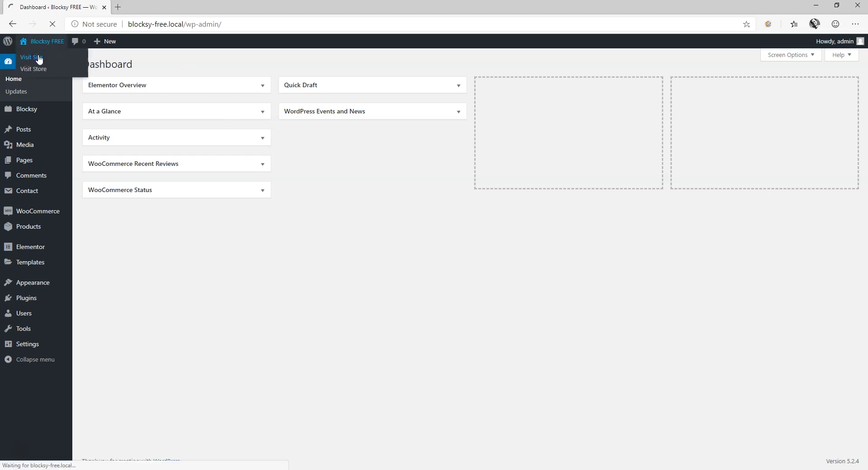
Browse the live Blocksy site and its Smart Shop page
left_click(29, 57)
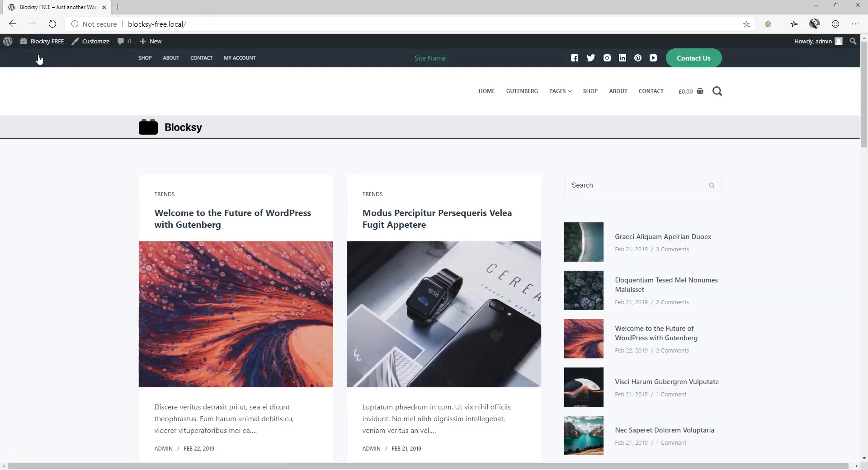
scroll("down", 3)
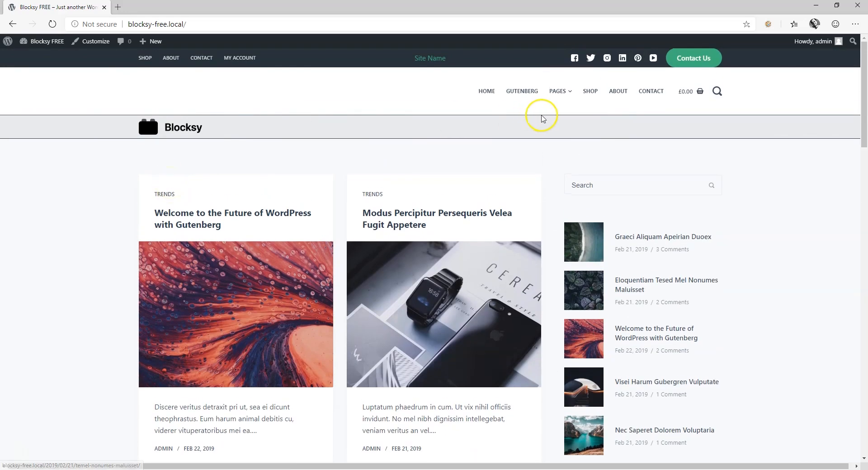
left_click(591, 91)
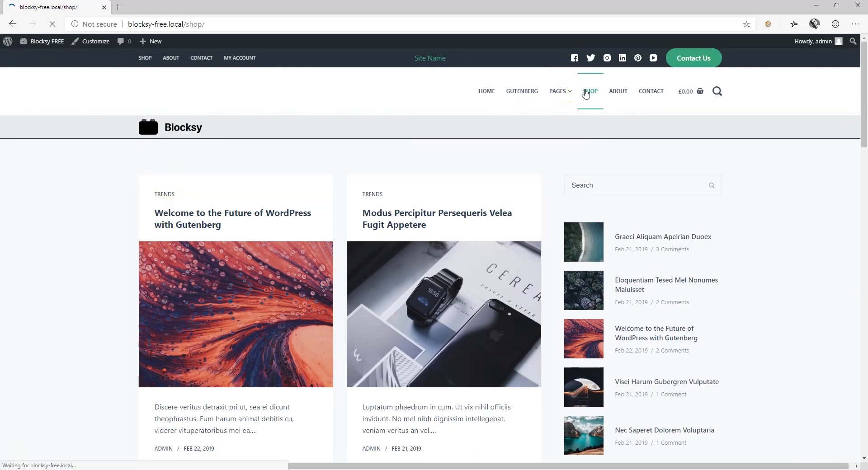
left_click(589, 91)
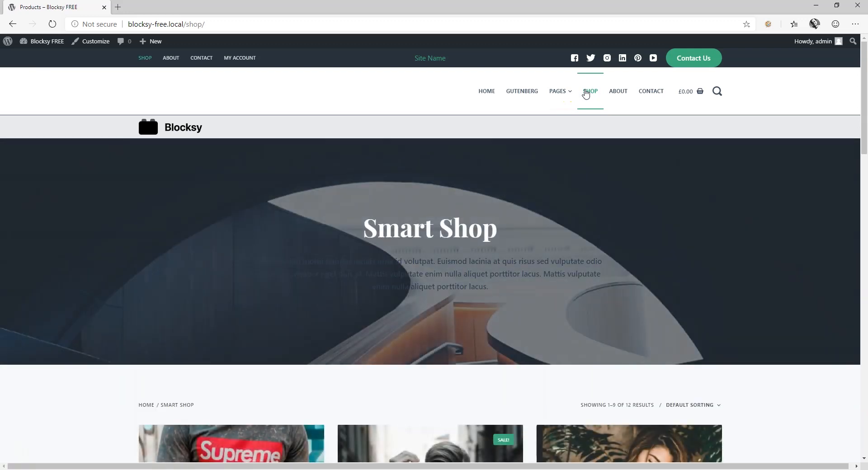
scroll("down", 3)
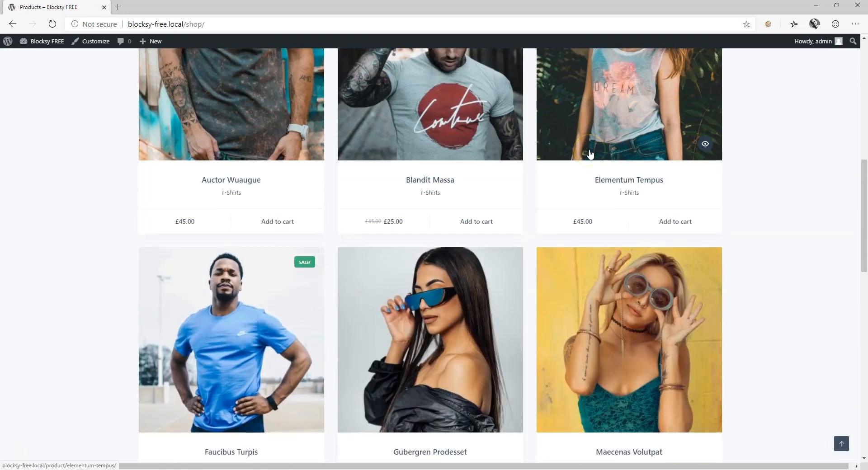
scroll("down", 3)
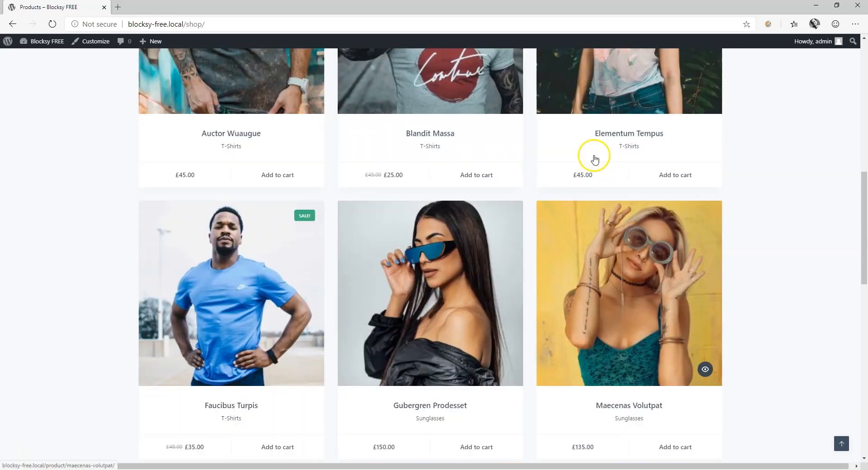
Back in the admin, review the products list, then the installed plugins list
left_click(46, 42)
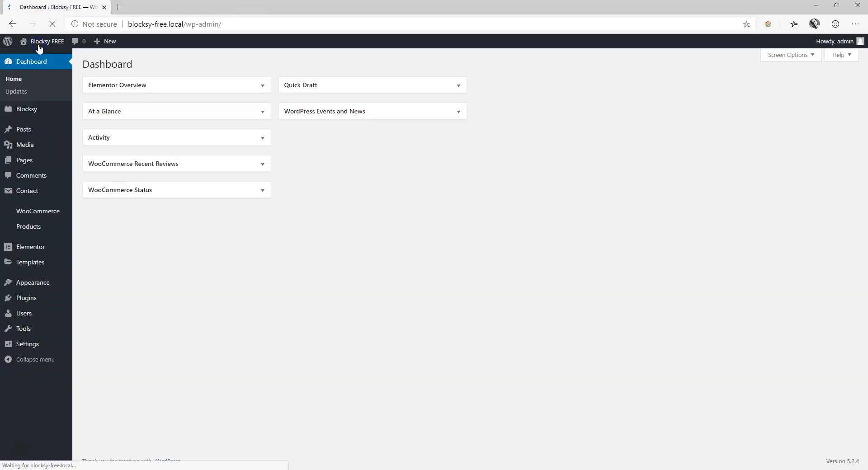
mouse_move(23, 129)
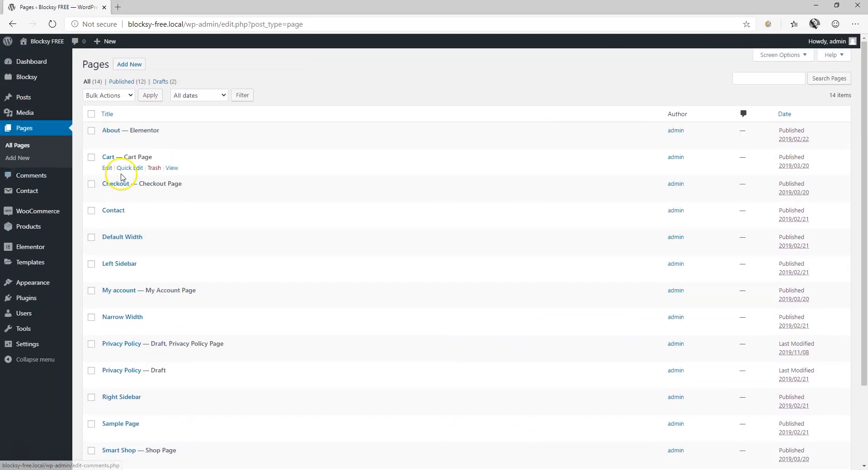
mouse_move(28, 227)
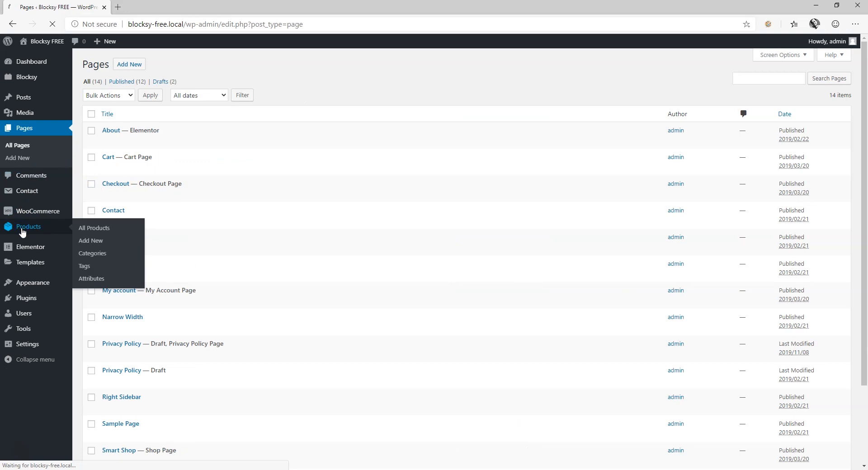
left_click(94, 228)
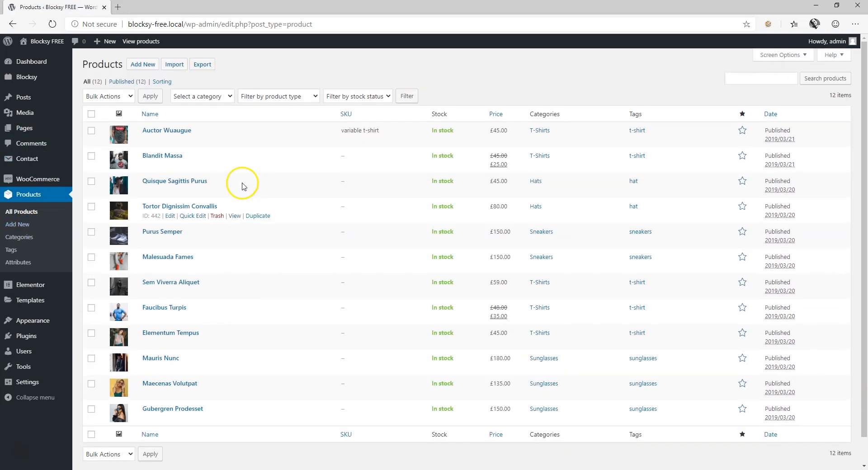
mouse_move(25, 336)
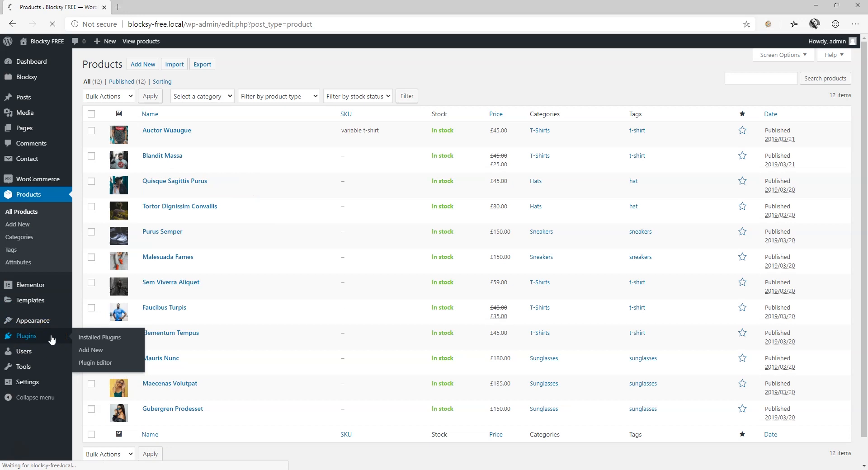
mouse_move(29, 338)
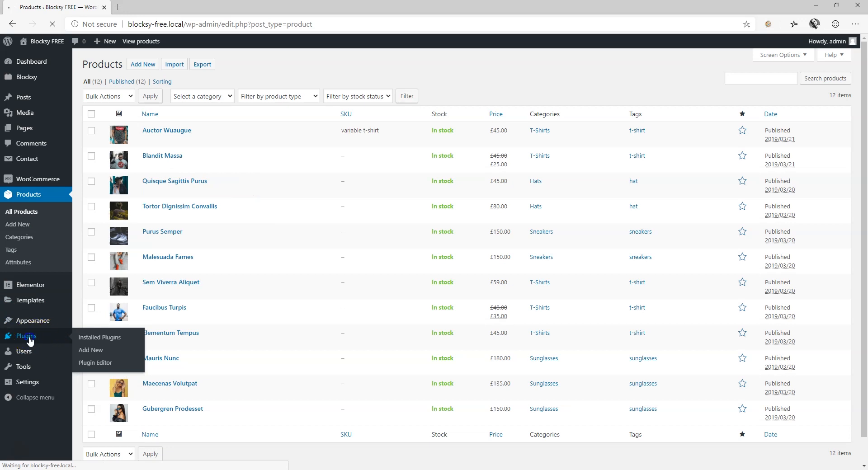
left_click(100, 337)
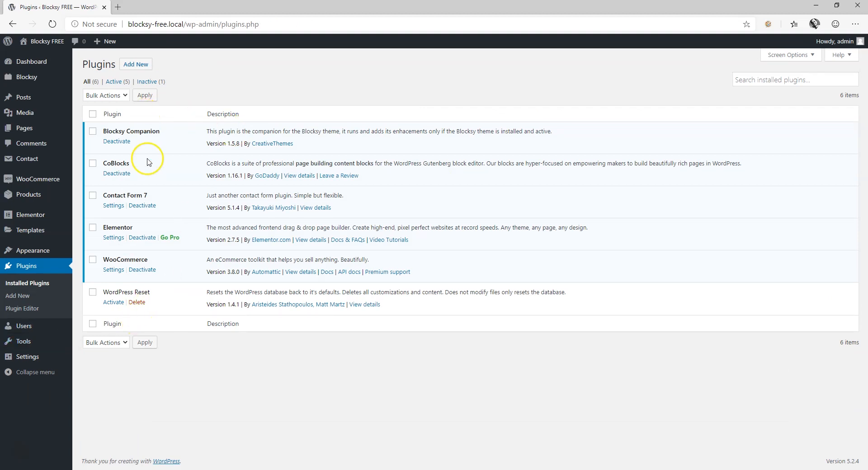
mouse_move(139, 258)
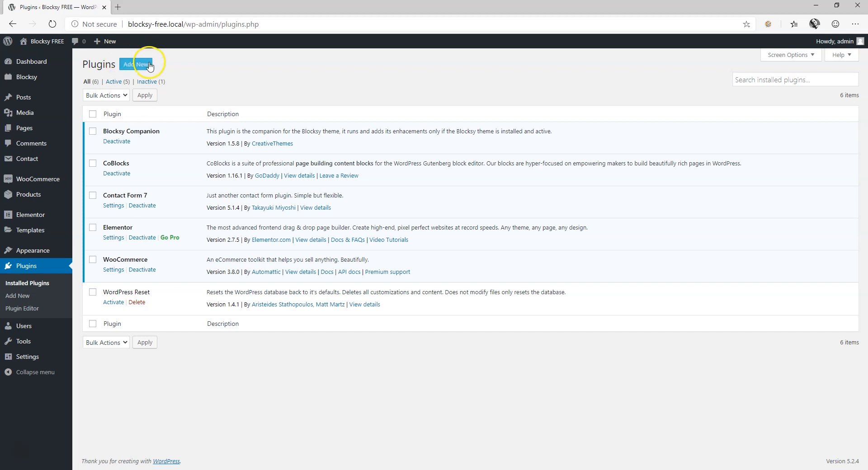
Search new plugins for 'all in one wp migration'
left_click(136, 64)
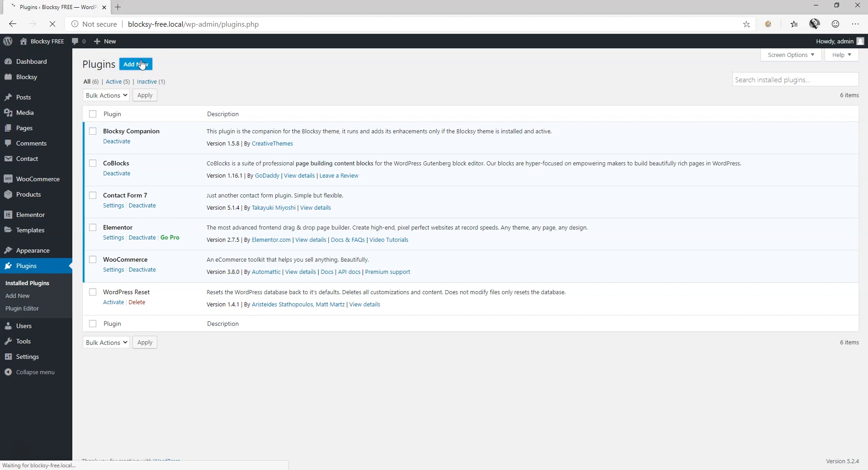
left_click(135, 64)
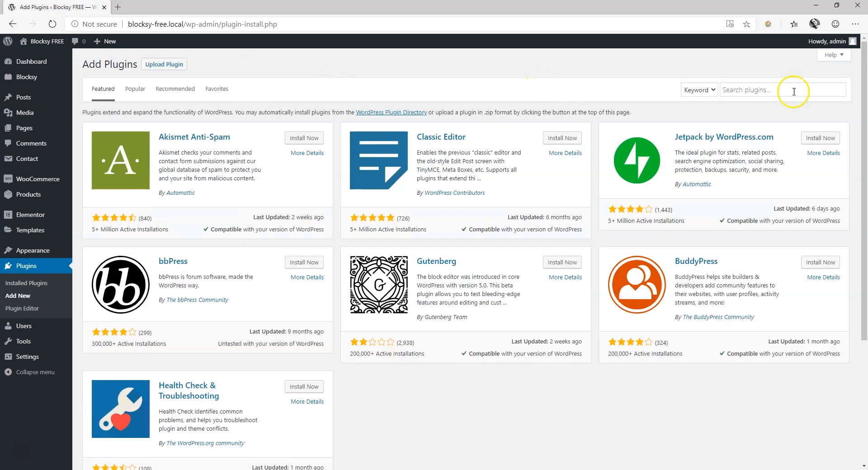
type("a")
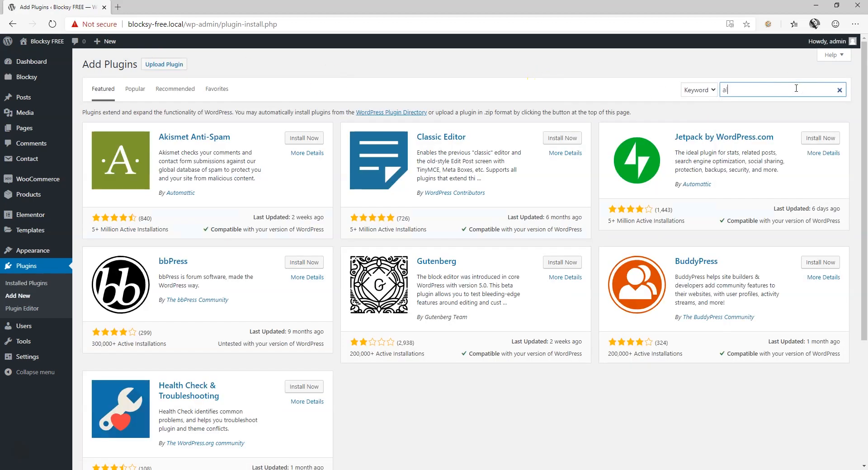
type("ll in one wp migration")
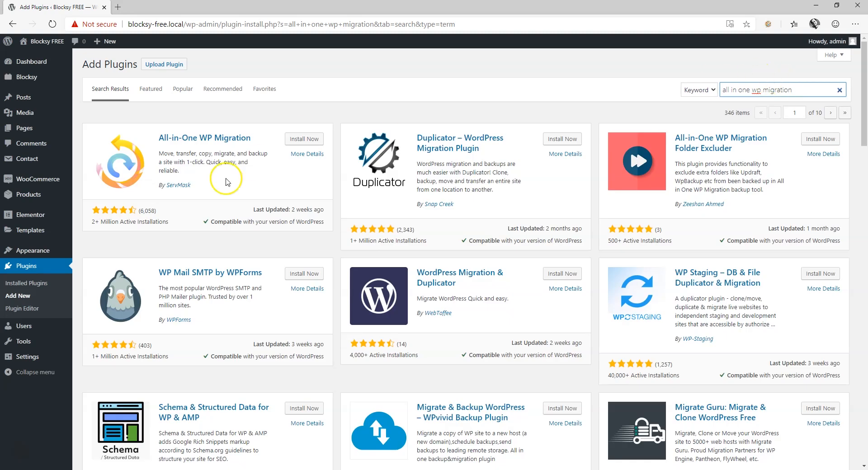
mouse_move(161, 220)
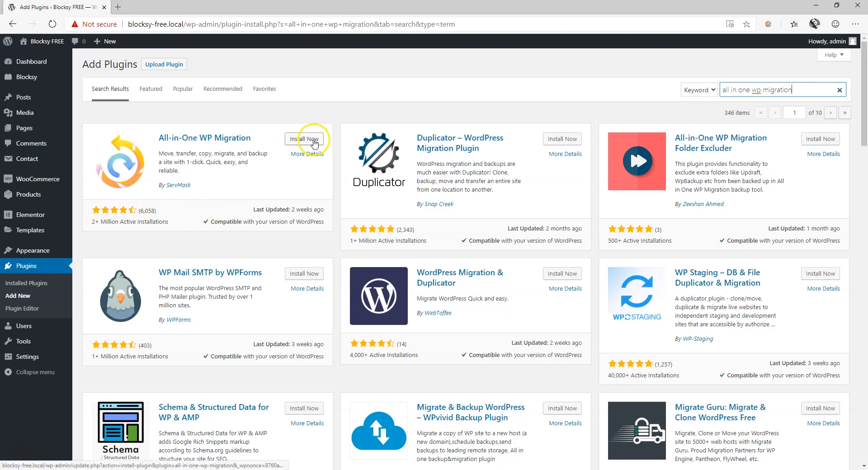
Install and activate All-in-One WP Migration
left_click(304, 138)
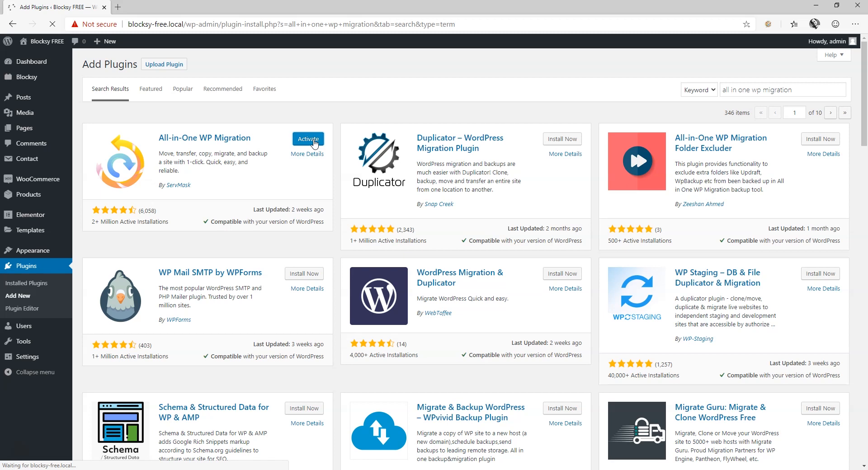
left_click(308, 139)
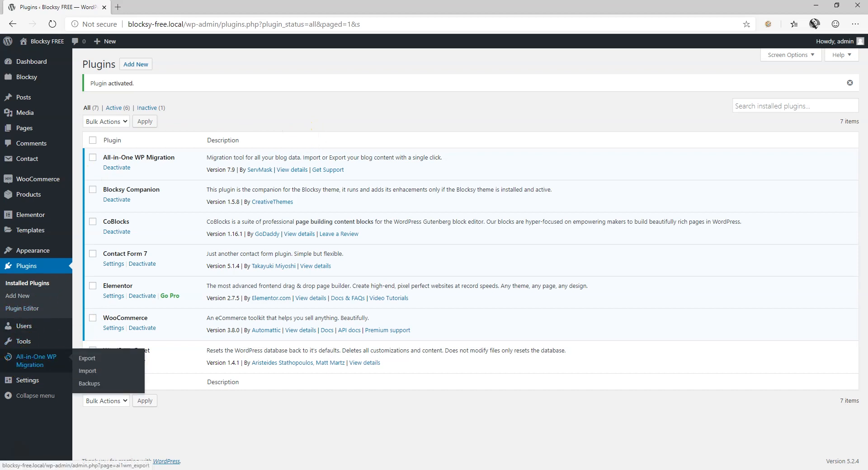
left_click(87, 358)
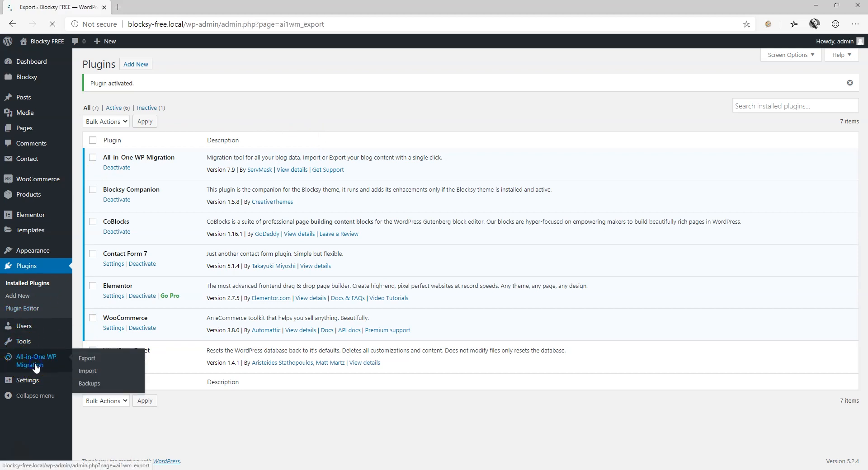
Open All-in-One WP Migration > Export from the admin sidebar
left_click(86, 359)
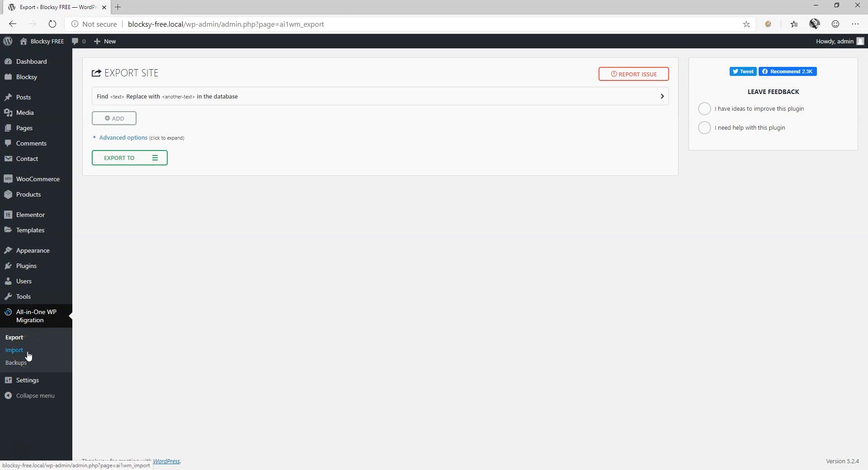
mouse_move(30, 230)
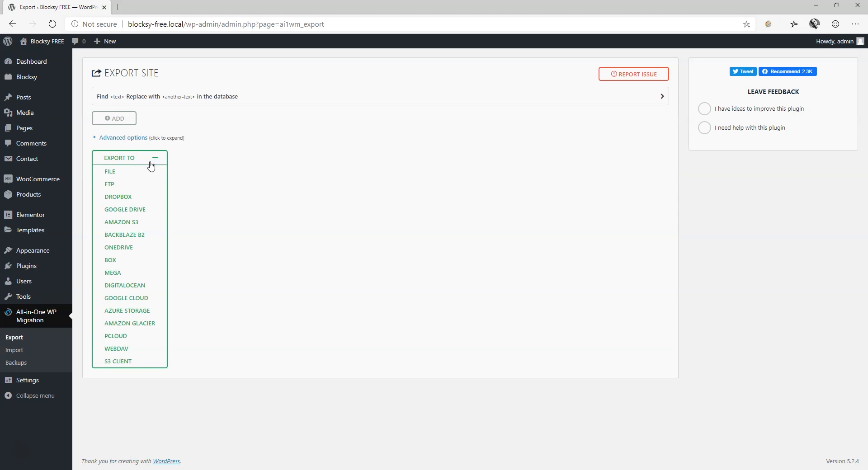
mouse_move(113, 270)
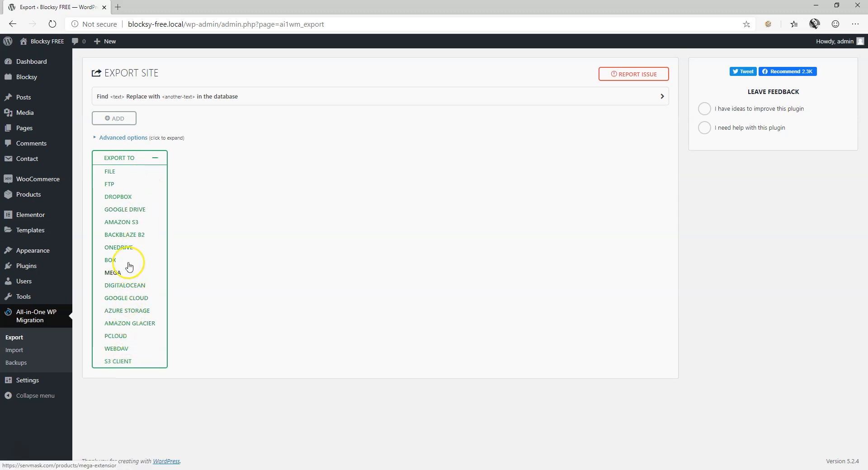
mouse_move(121, 325)
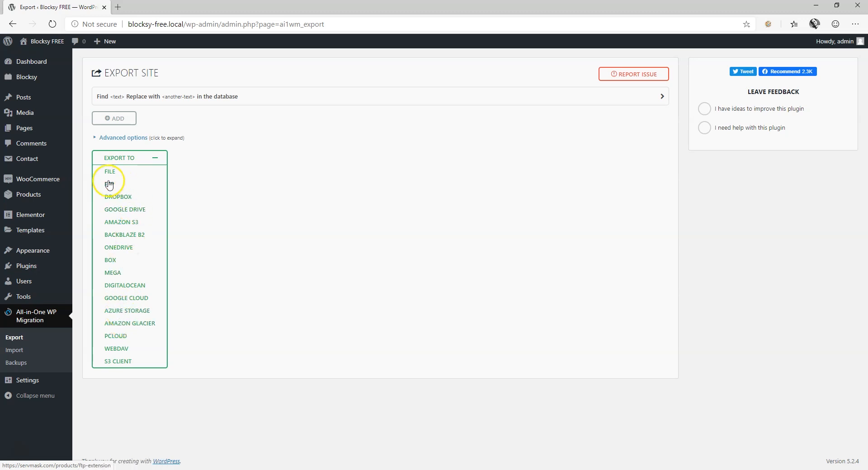
mouse_move(114, 345)
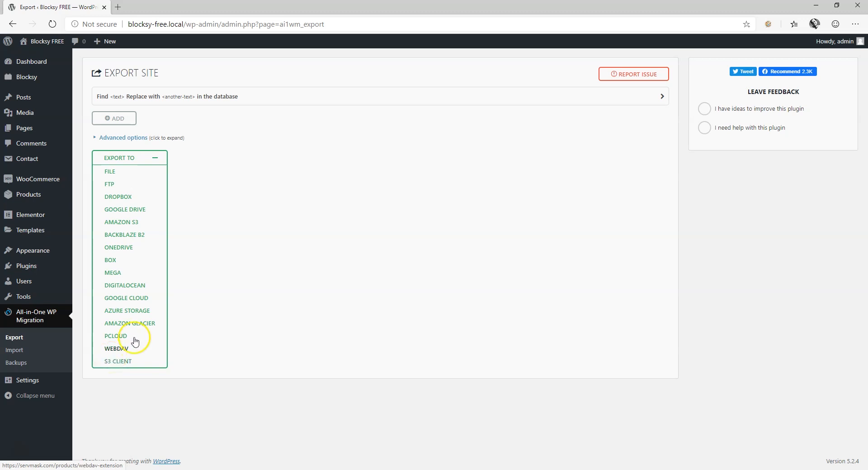
mouse_move(150, 212)
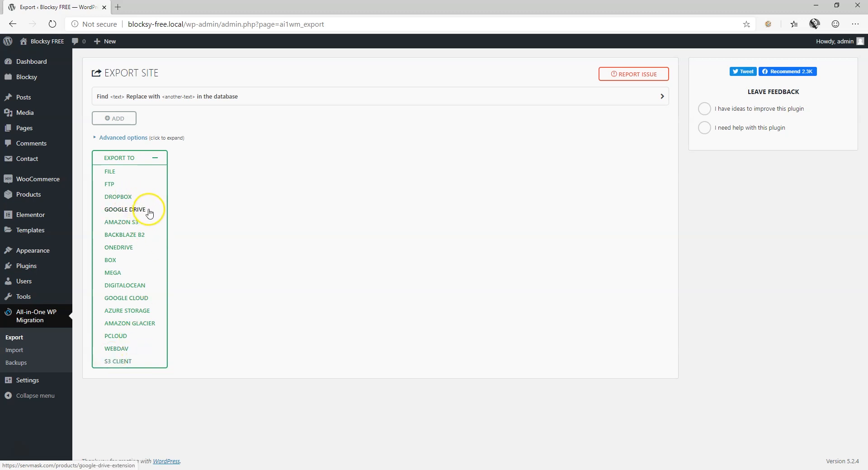
mouse_move(145, 224)
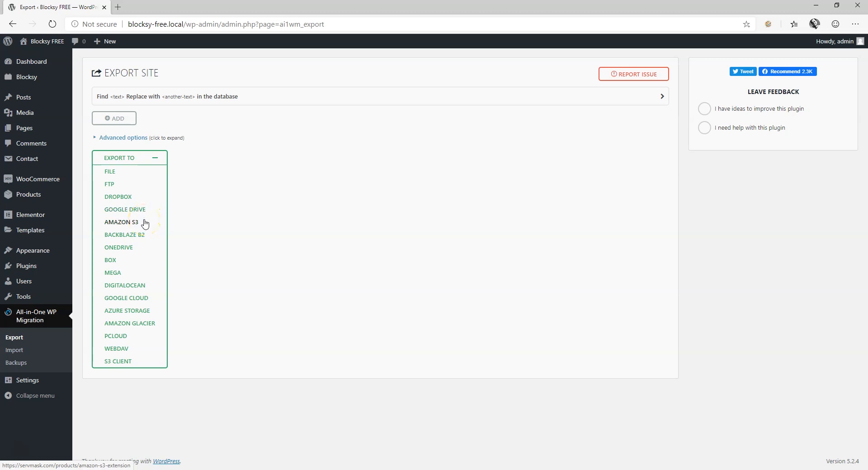
Open the ServMask Dropbox Extension page showing its $99 lifetime-license price
left_click(118, 196)
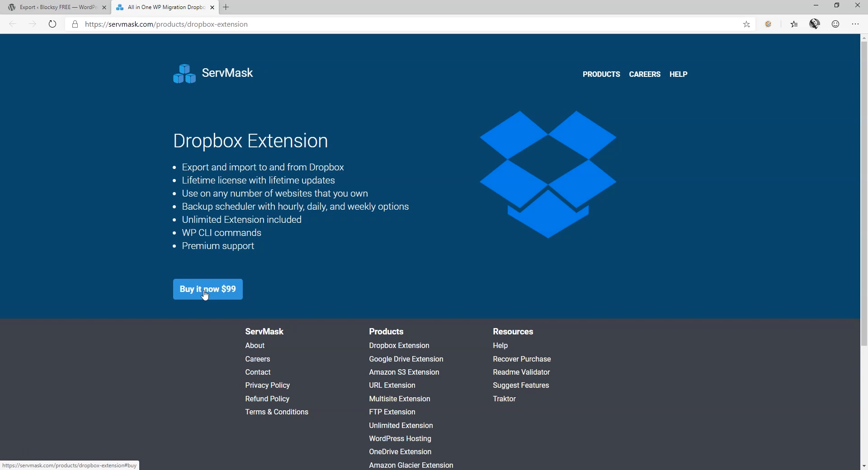
mouse_move(213, 7)
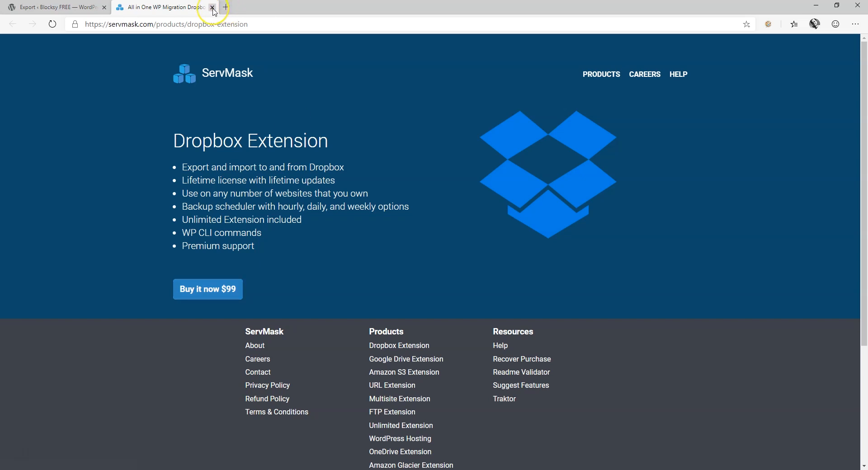
Close the ServMask tab and export the whole site to a 123 MB file
left_click(213, 7)
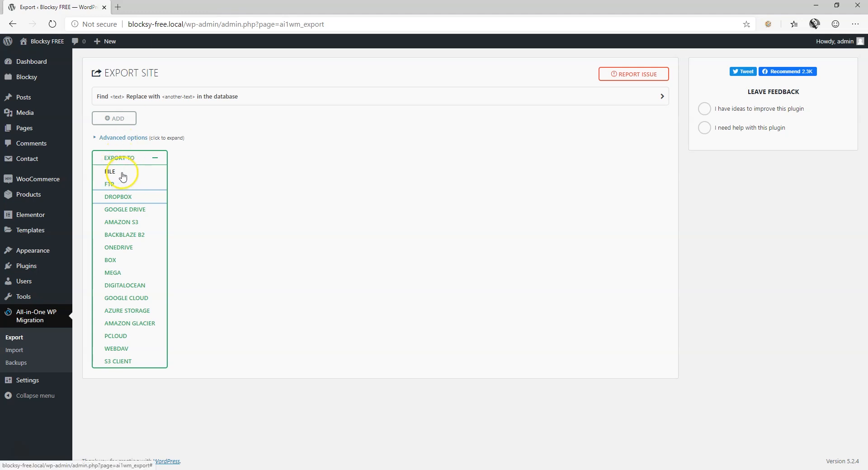
left_click(109, 171)
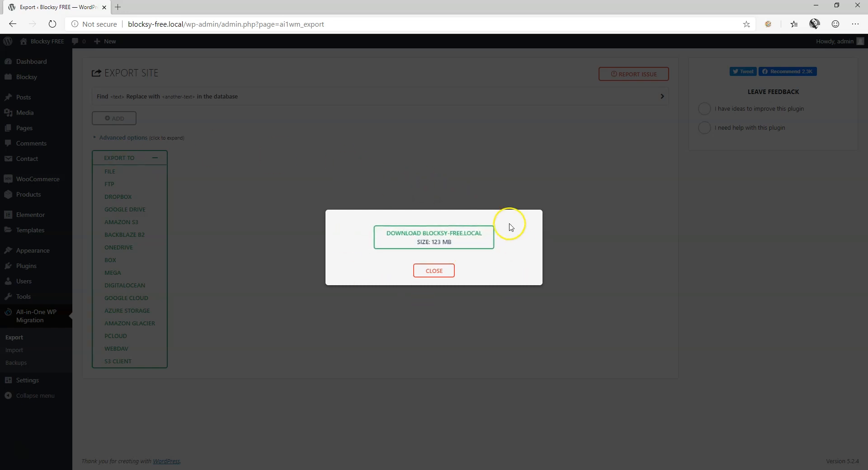
mouse_move(28, 366)
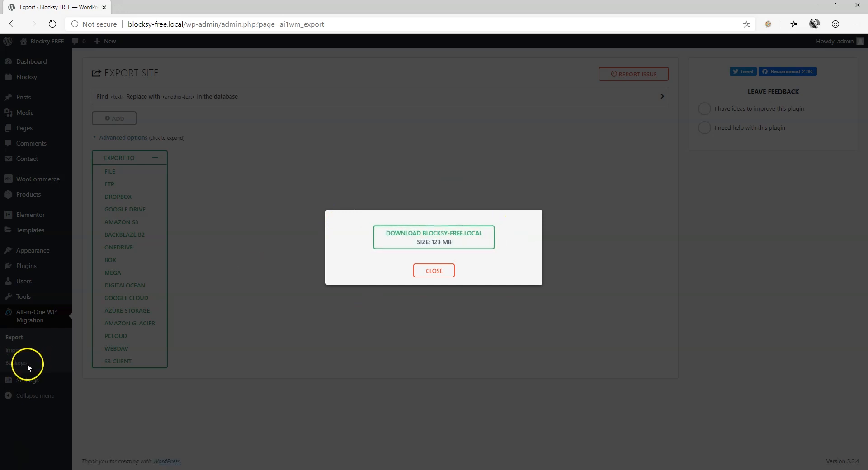
mouse_move(434, 237)
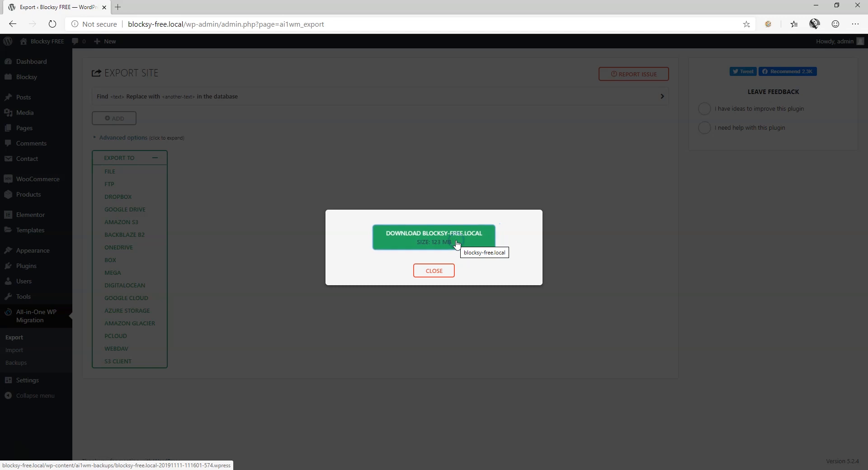
Download the blocksy-free.local backup, close the export dialog, and open the download's options
left_click(434, 236)
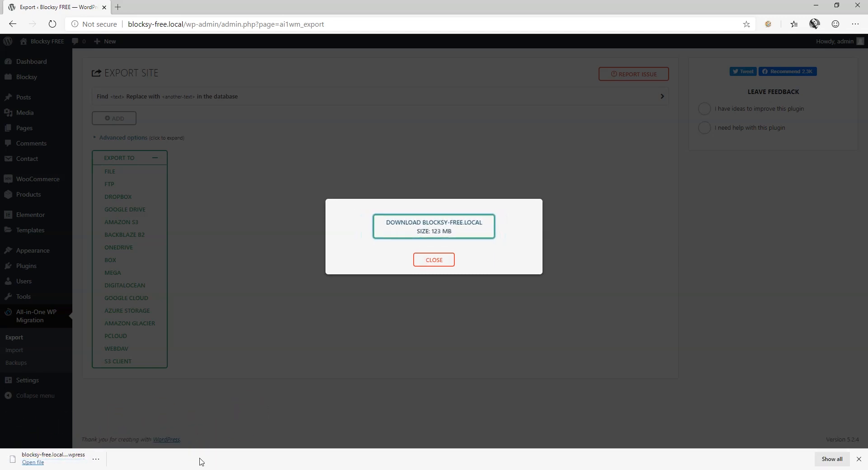
left_click(433, 260)
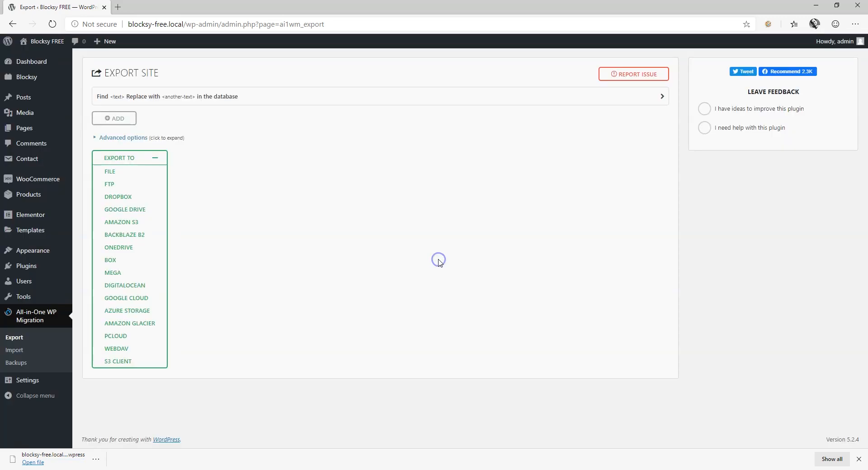
mouse_move(97, 460)
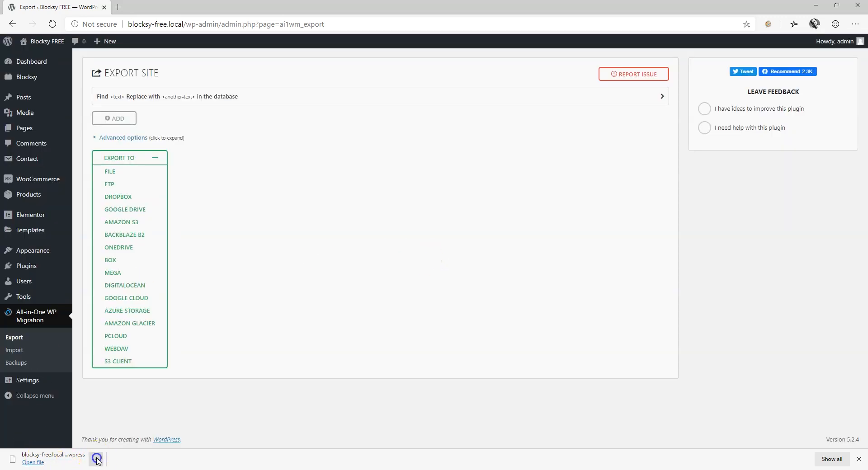
left_click(96, 459)
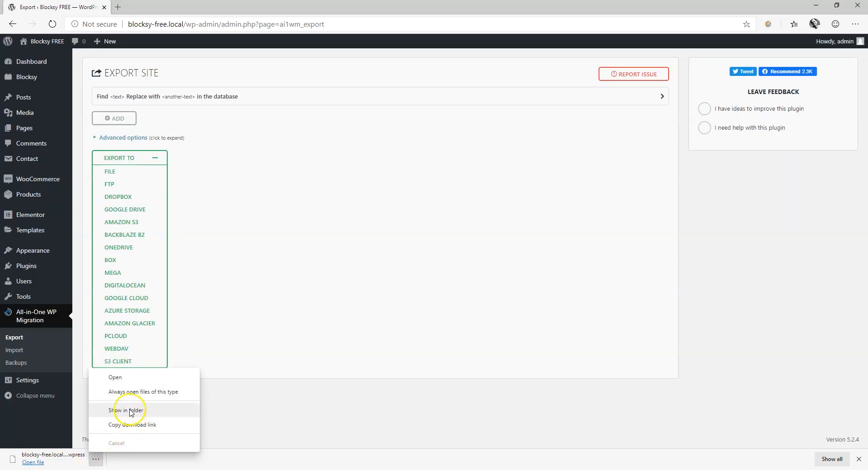
Confirm the 122 MB .wpress file in Downloads\All-in-One WP Migration, then minimize Explorer
left_click(126, 411)
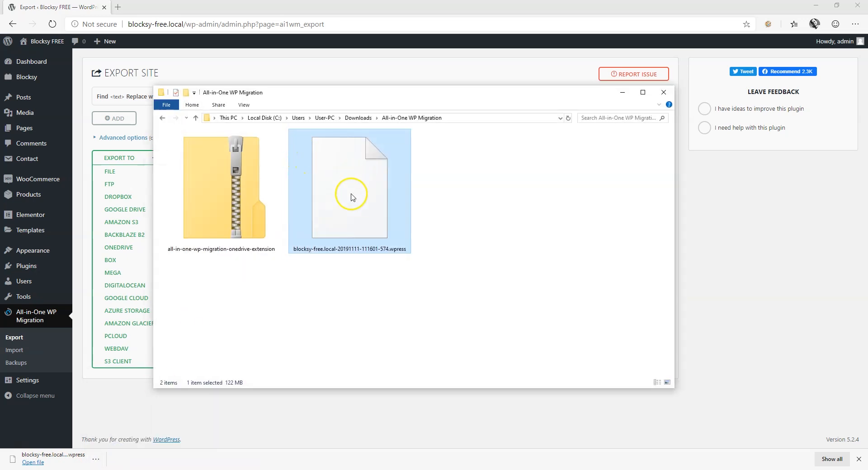
mouse_move(355, 200)
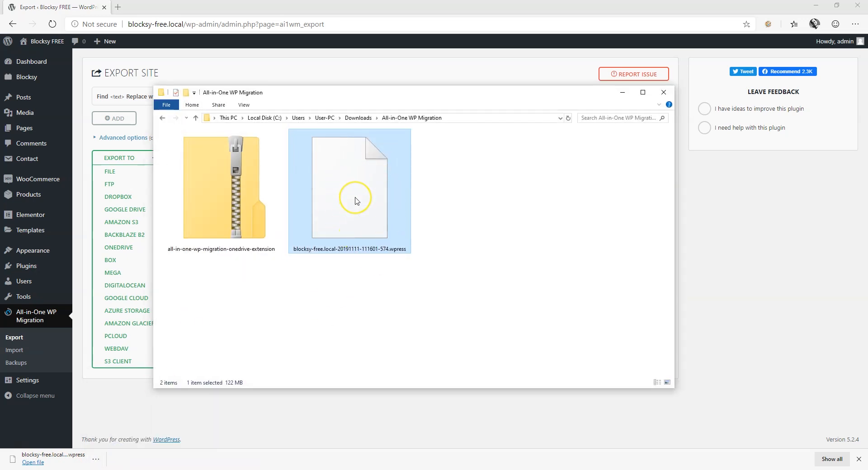
mouse_move(260, 372)
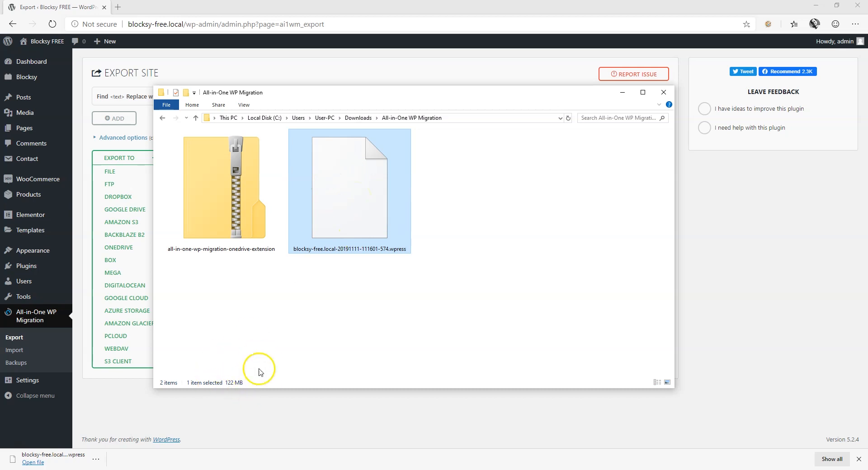
mouse_move(392, 232)
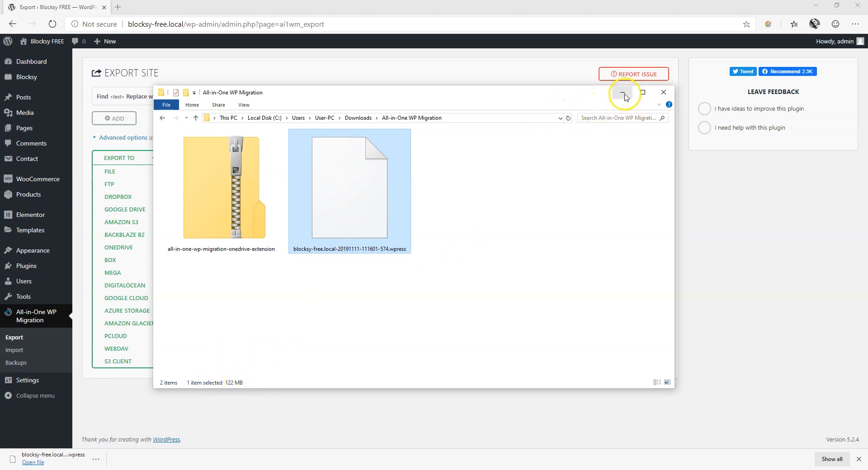
left_click(622, 92)
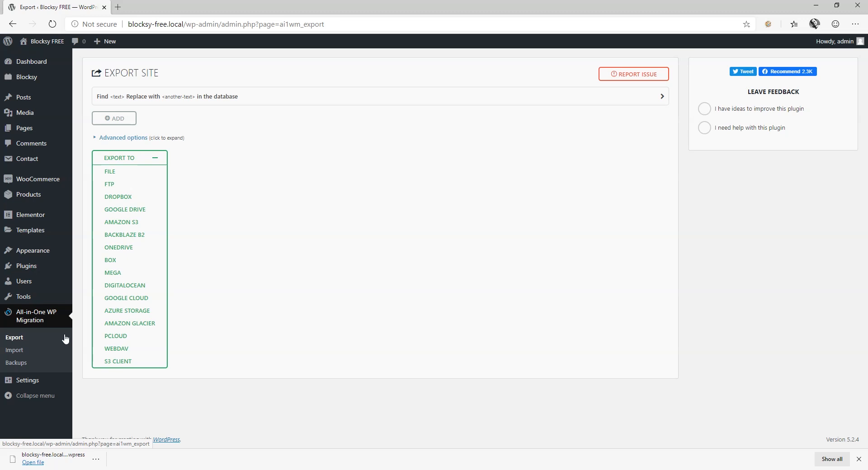
Open All-in-One WP Migration > Import from the admin sidebar
left_click(14, 350)
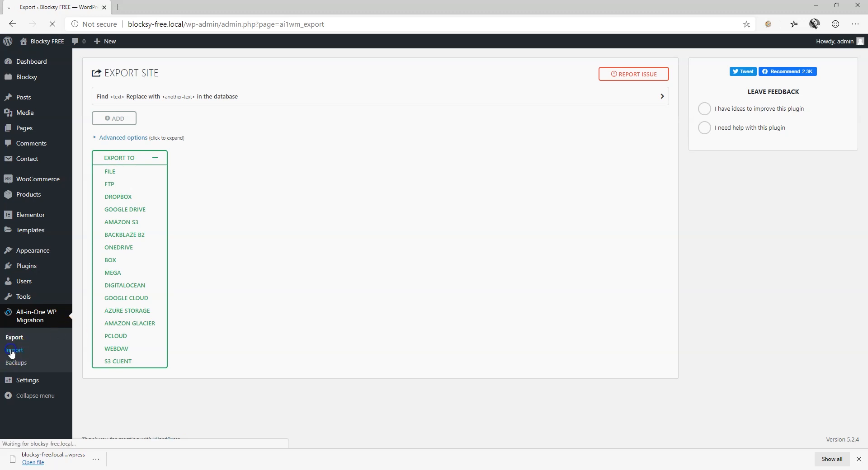
left_click(15, 350)
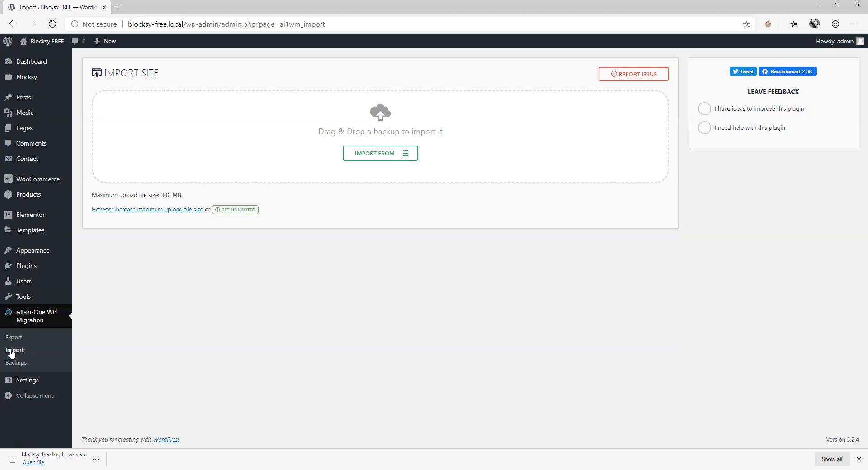
mouse_move(12, 337)
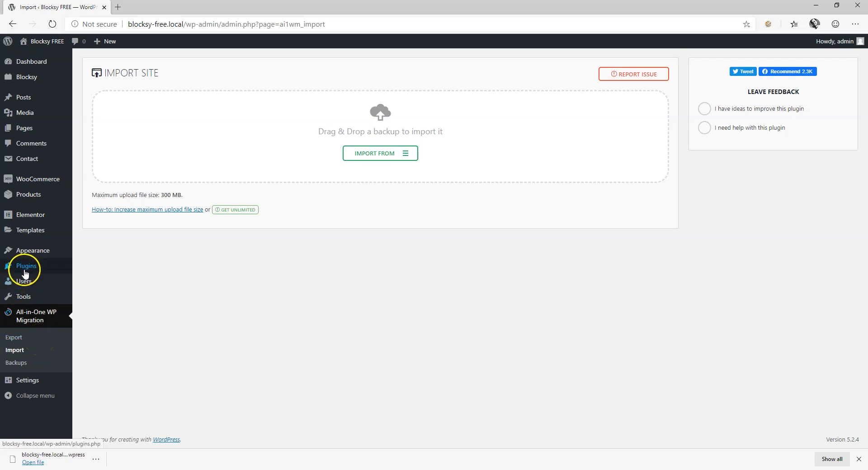
Activate WordPress Reset under Installed Plugins, making all seven plugins active
left_click(25, 267)
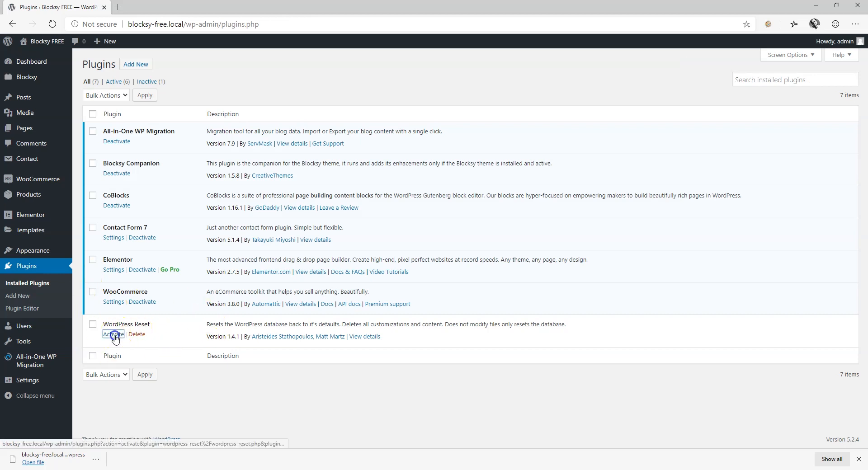
left_click(113, 334)
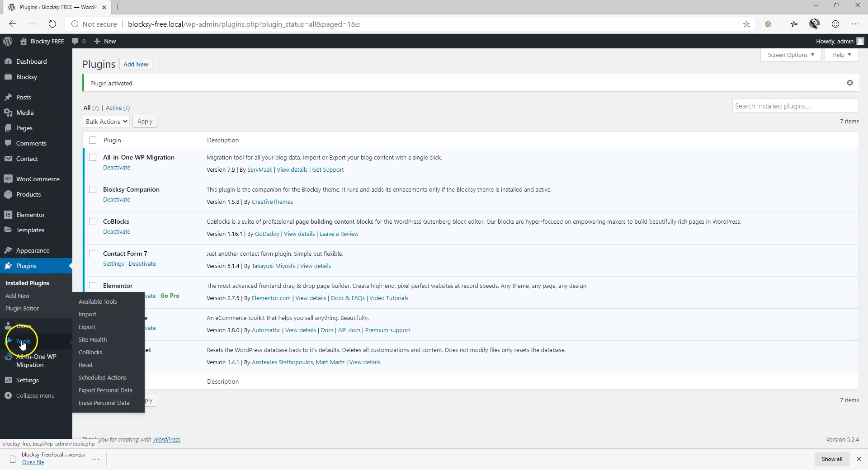
Reset the database with Tools > Reset, leaving a fresh Twenty Nineteen dashboard
left_click(86, 367)
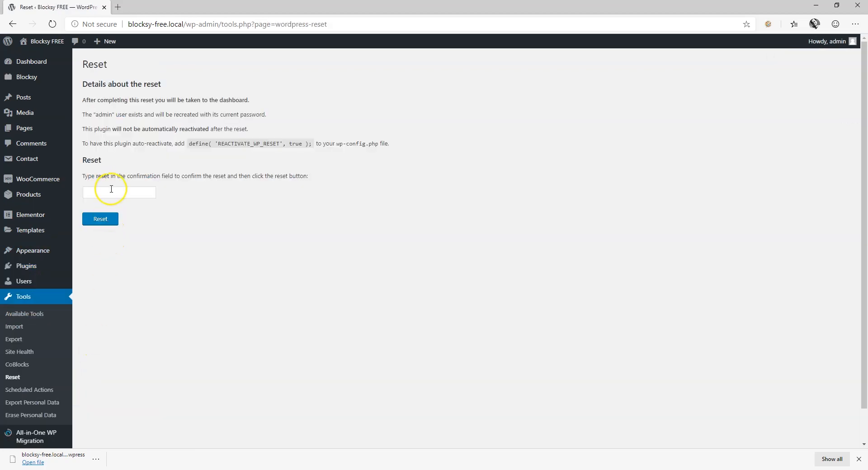
left_click(100, 219)
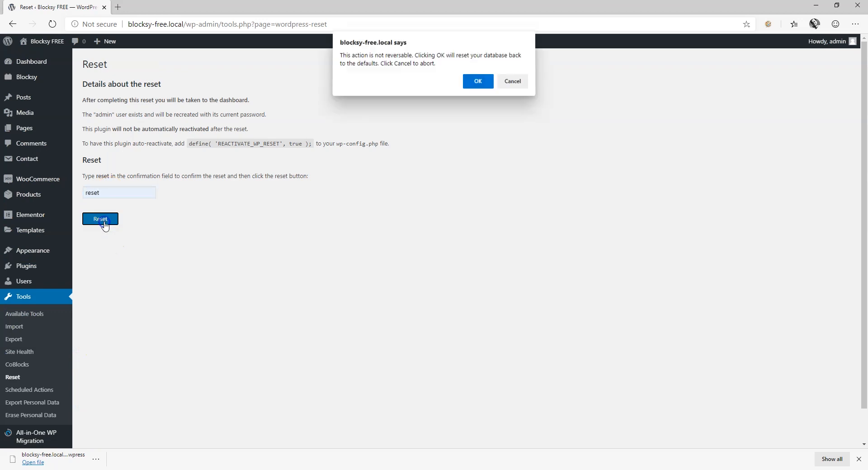
left_click(477, 81)
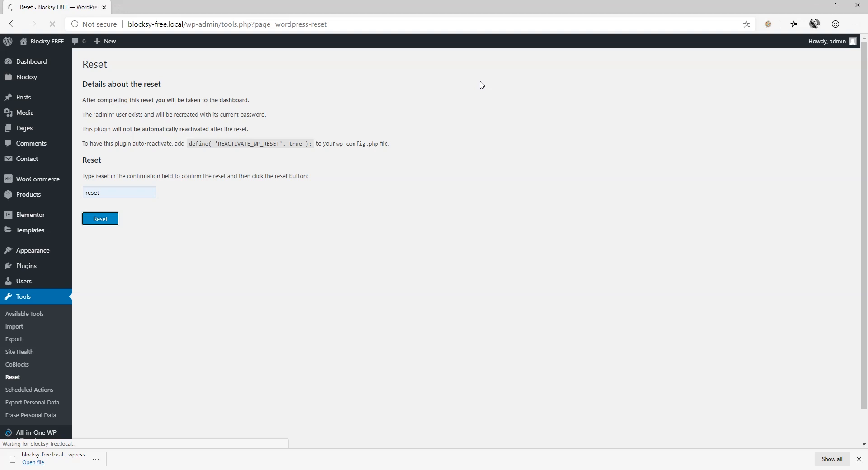
left_click(100, 219)
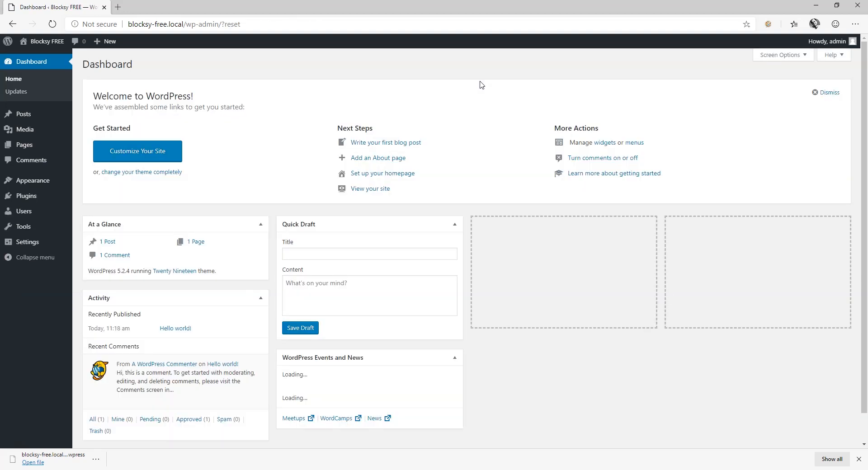
mouse_move(23, 144)
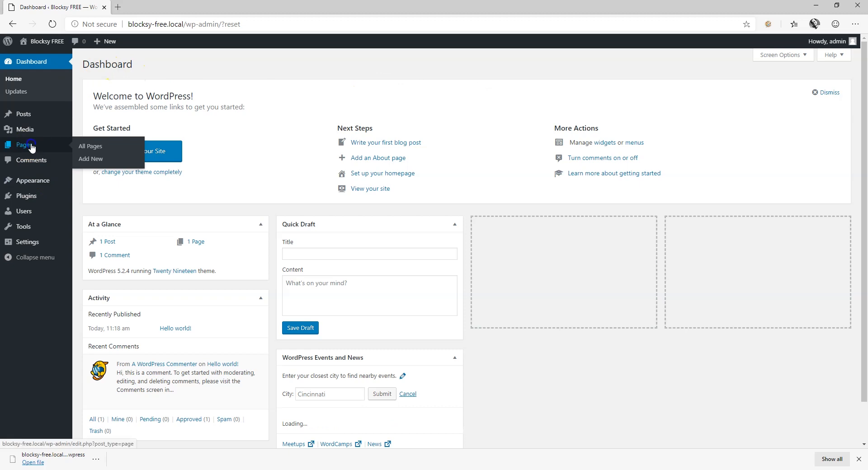
Review the reset site's Pages (Sample Page, Privacy Policy) and Posts (Hello world!)
left_click(89, 146)
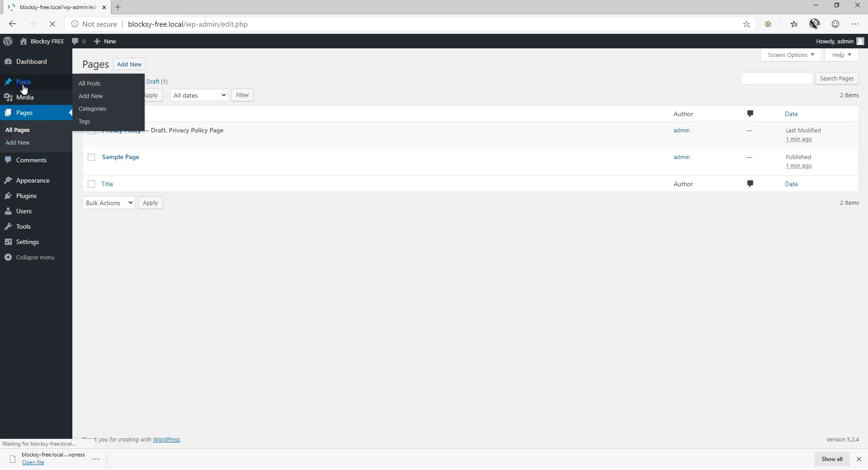
left_click(23, 81)
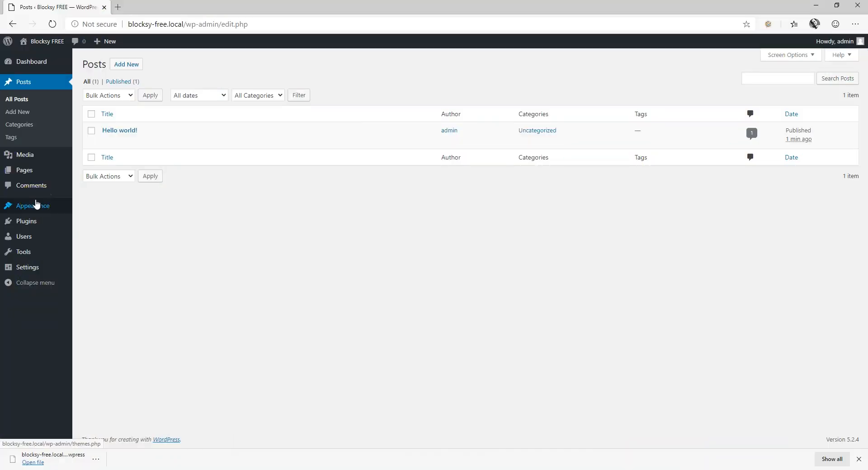
mouse_move(27, 221)
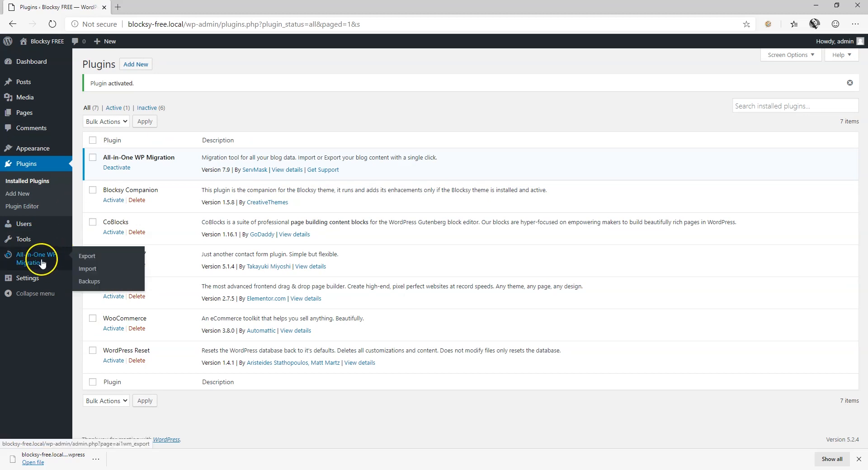
Open the migration plugin's Import page and expand the Import From source list
left_click(87, 269)
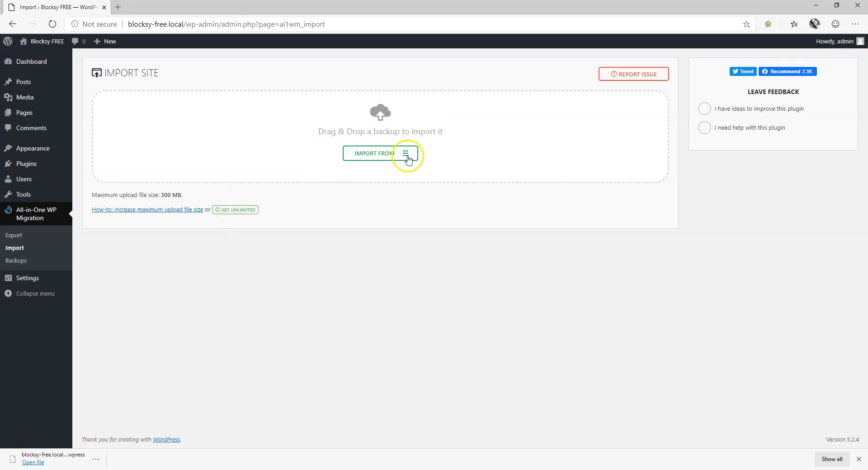
left_click(380, 153)
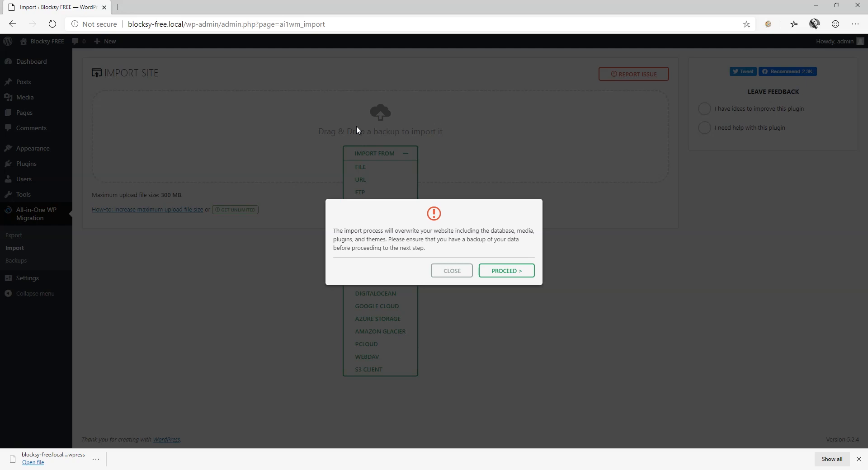
Confirm overwriting the site with the backup and dismiss the import-complete dialog
left_click(506, 271)
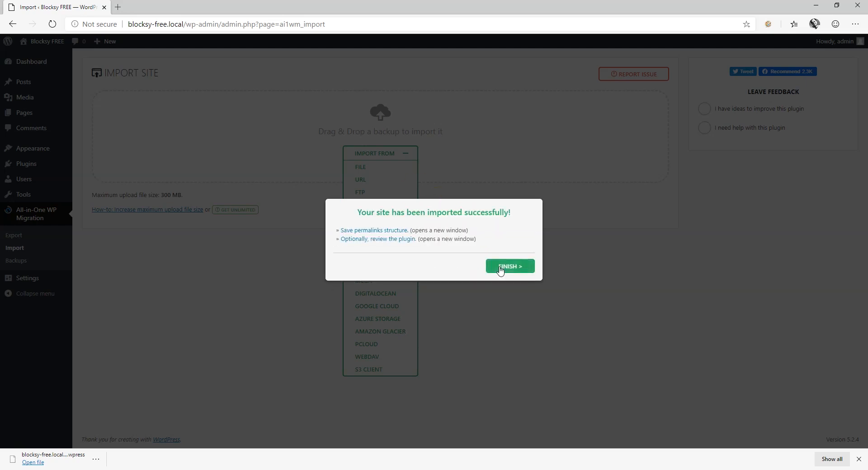
left_click(509, 266)
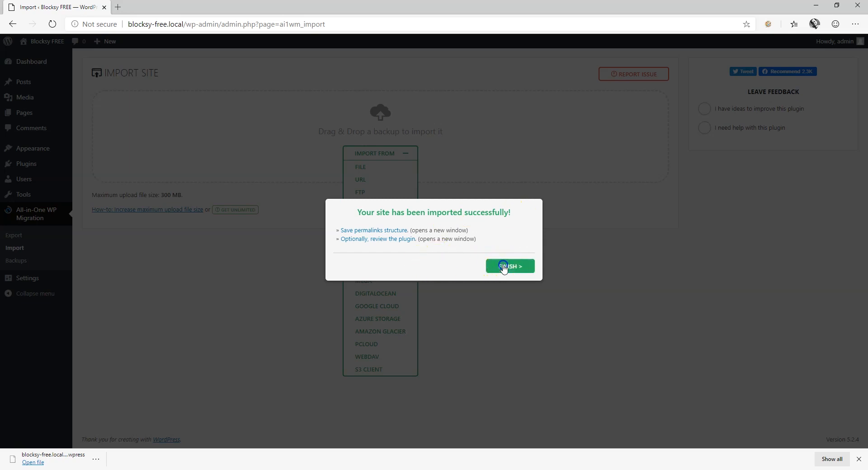
left_click(510, 267)
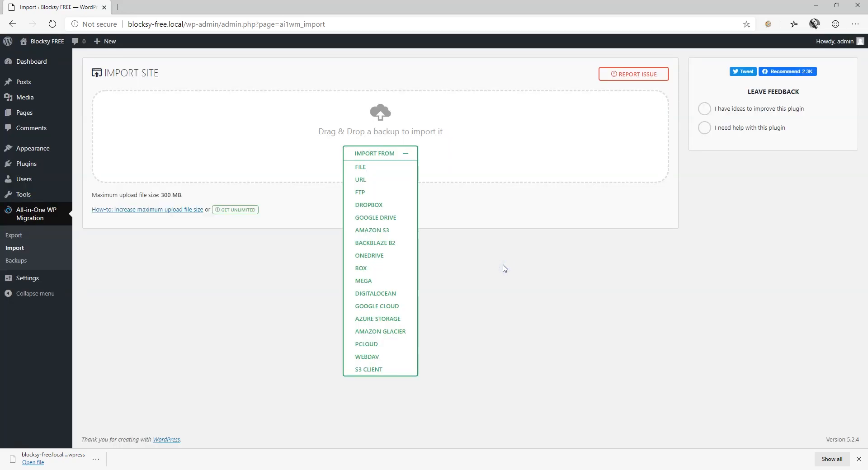
mouse_move(27, 278)
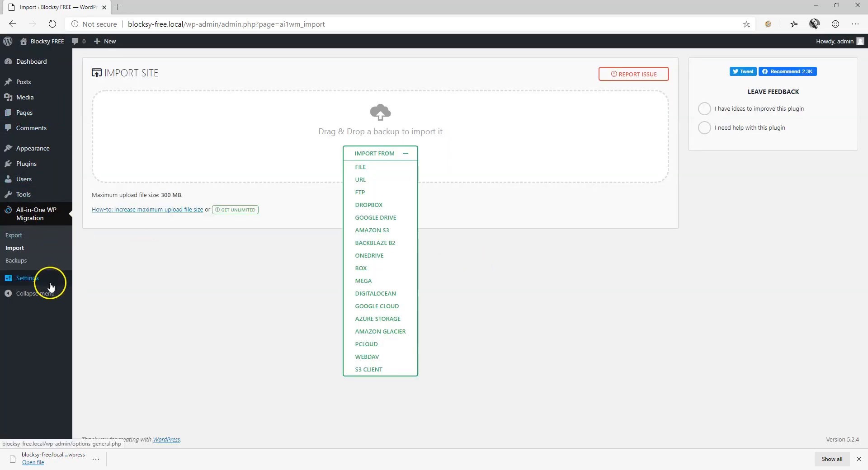
mouse_move(23, 81)
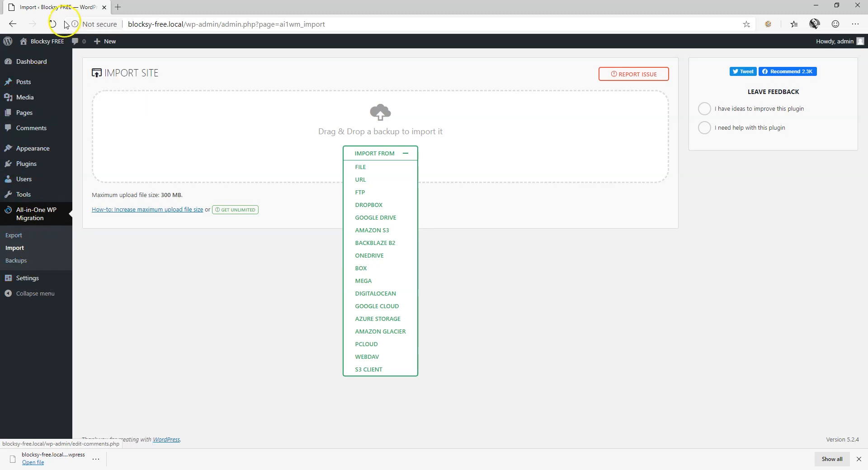
Reload after the restore, sign back in as admin, and head to the front page
left_click(53, 24)
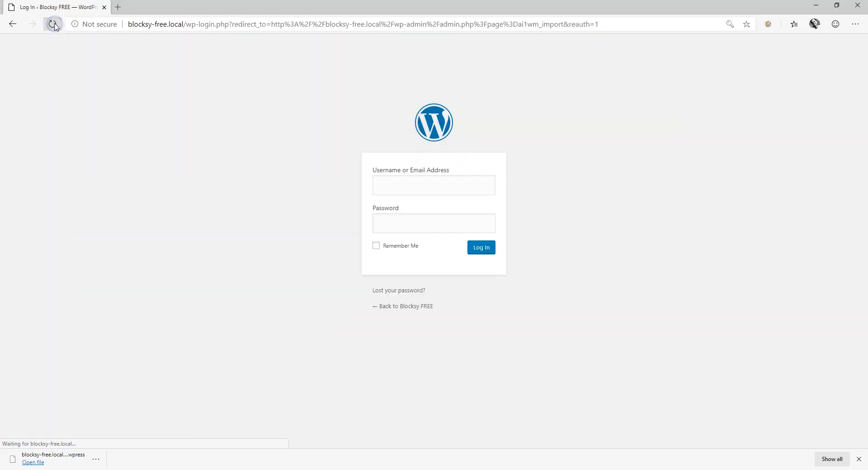
left_click(433, 185)
type("admin")
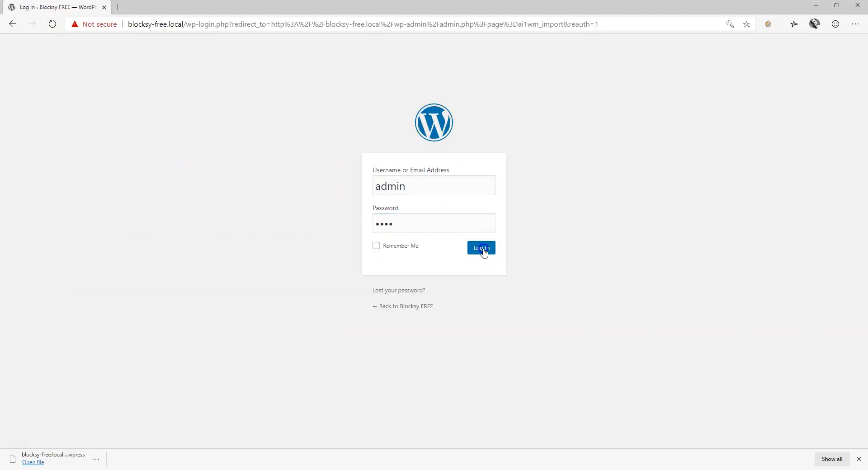
left_click(480, 247)
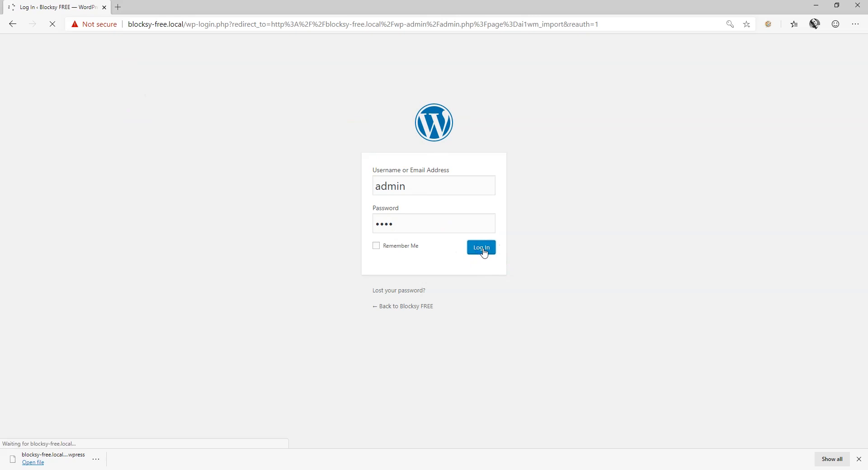
left_click(480, 247)
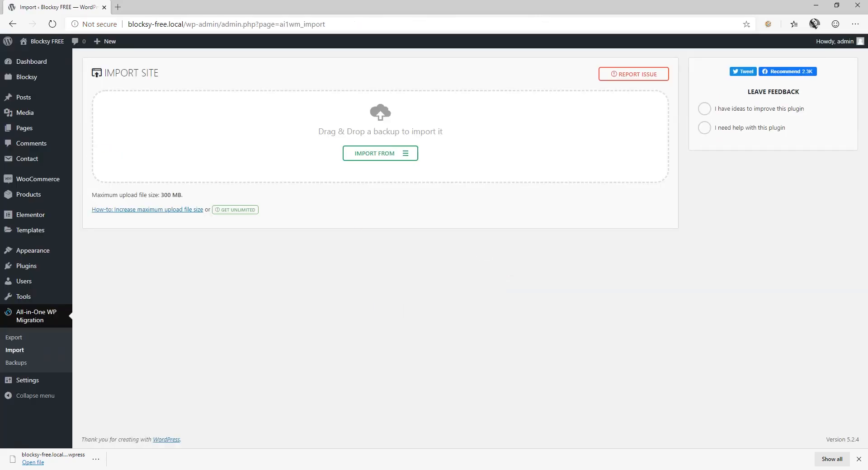
left_click(45, 41)
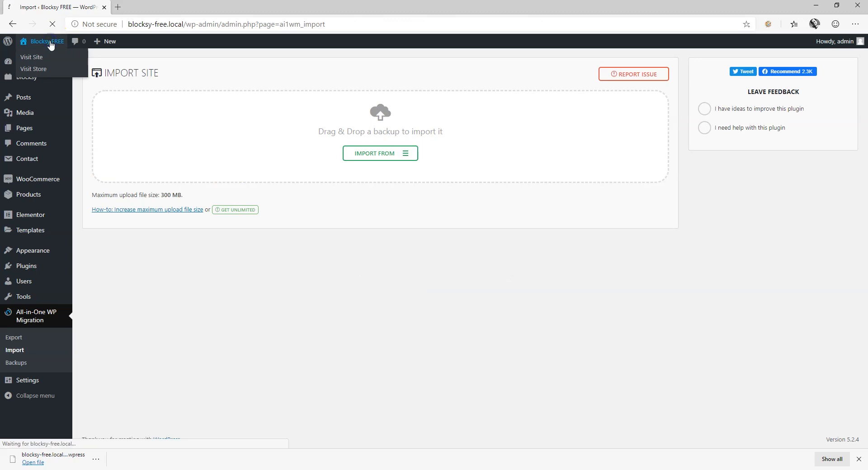
Visit the restored Blocksy front page with its posts and shop menu, then return to Dashboard
left_click(31, 57)
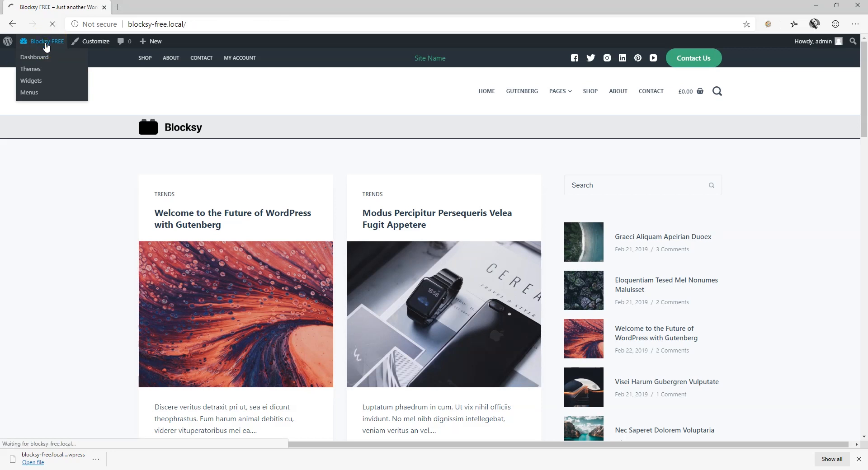
left_click(34, 57)
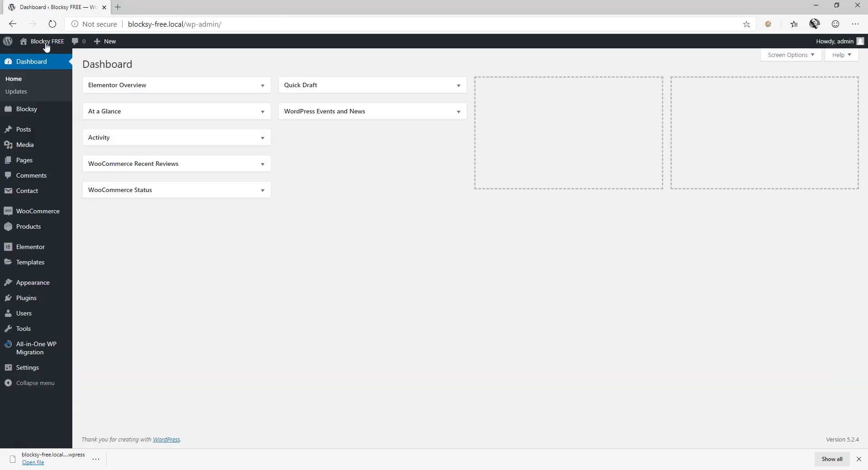
mouse_move(35, 347)
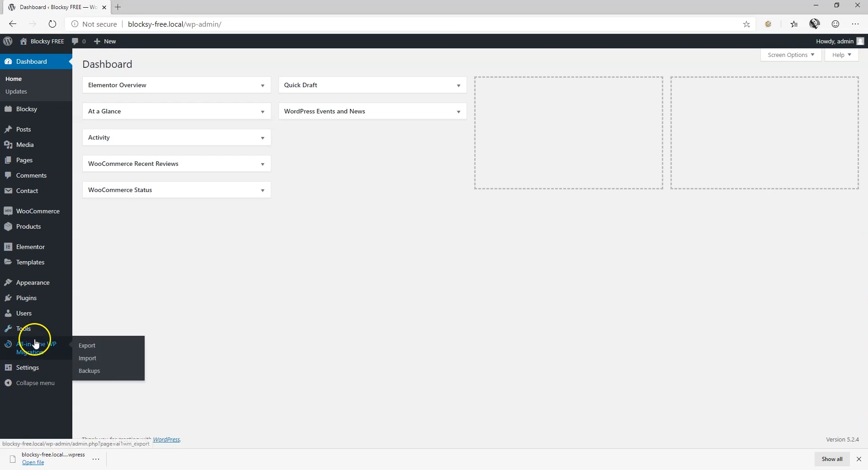
View the 122.81 MB backup in the Backups list, then open Export Site
left_click(89, 373)
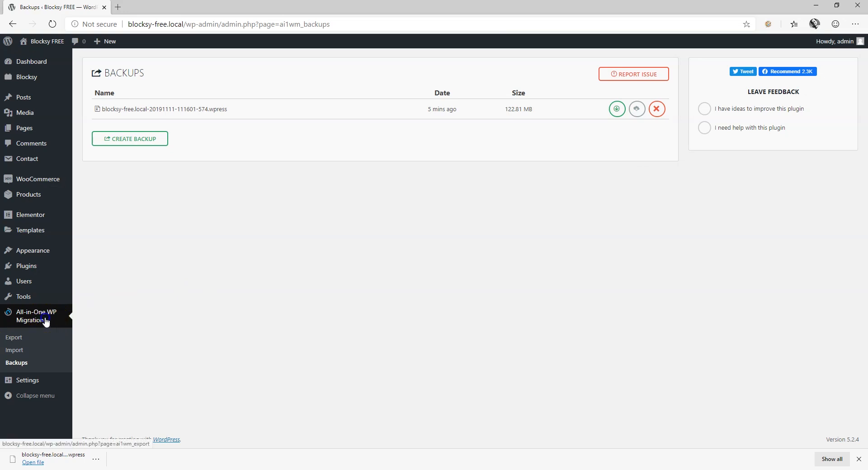
left_click(14, 337)
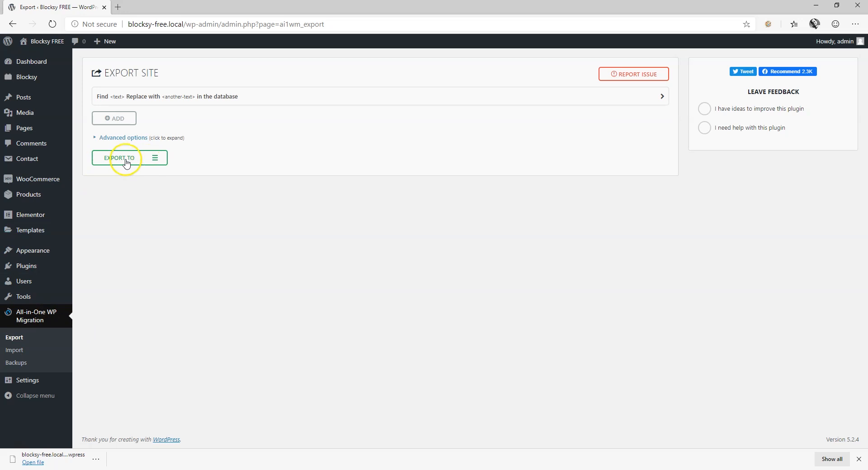
Open the $99 OneDrive Extension page via Export To > OneDrive, then return to WordPress
left_click(118, 157)
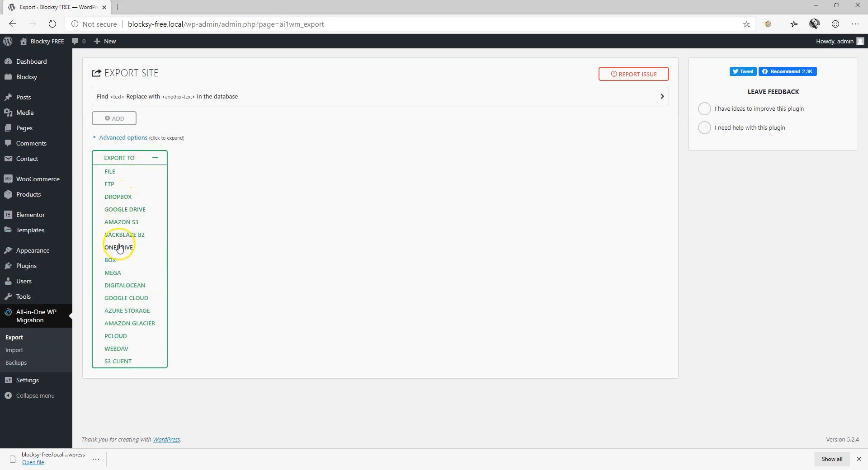
left_click(118, 247)
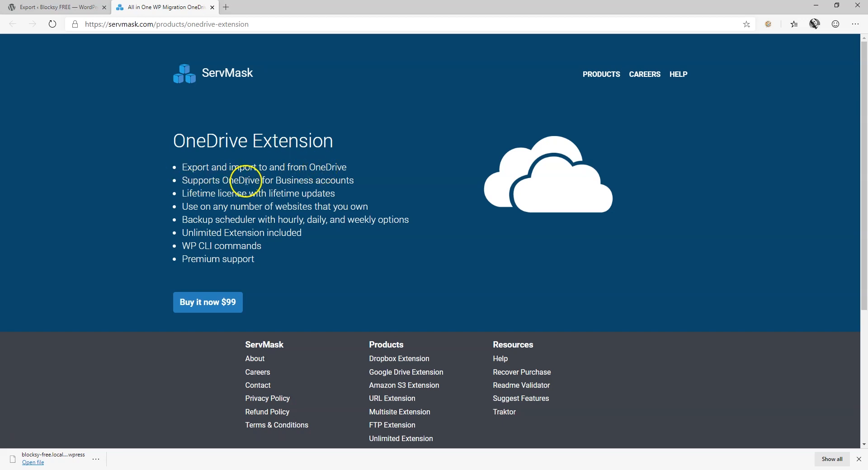
mouse_move(238, 197)
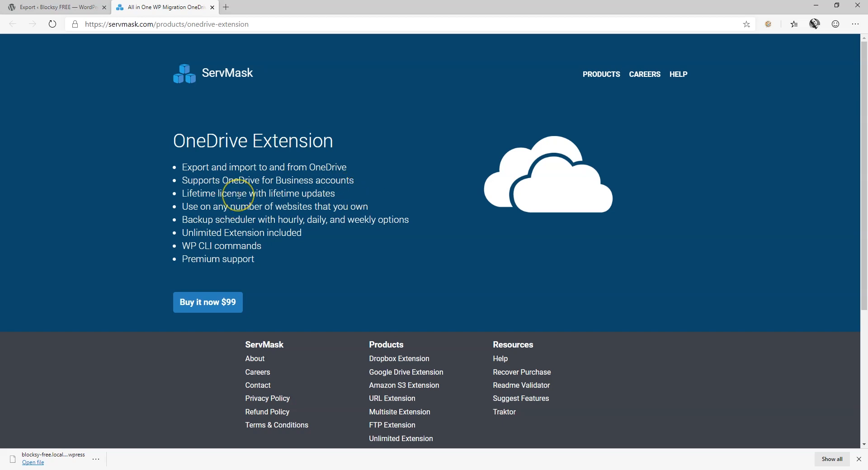
mouse_move(200, 275)
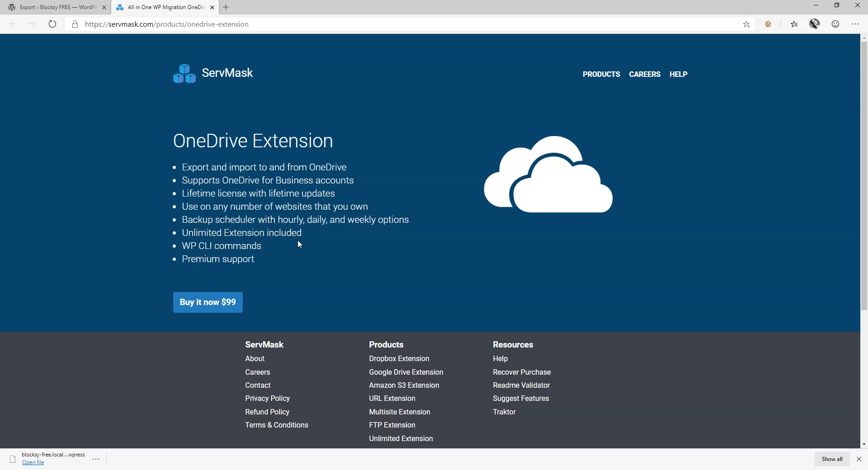
left_click(55, 7)
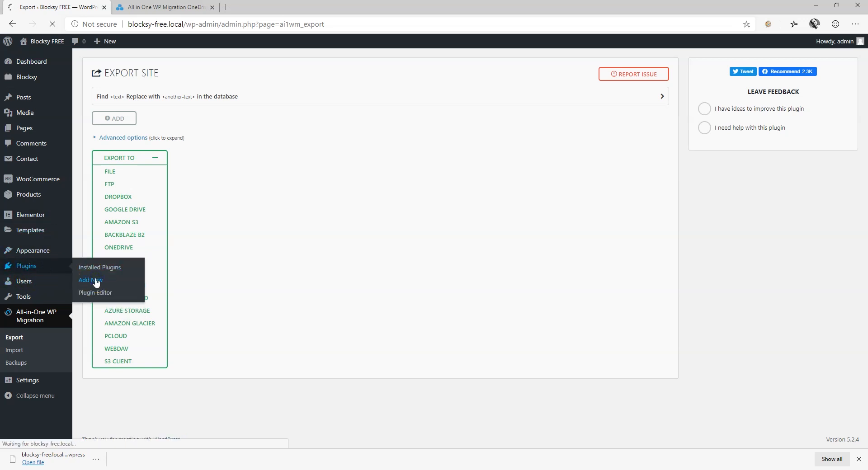
Upload the OneDrive extension zip through Add Plugins, install it and activate it
left_click(90, 281)
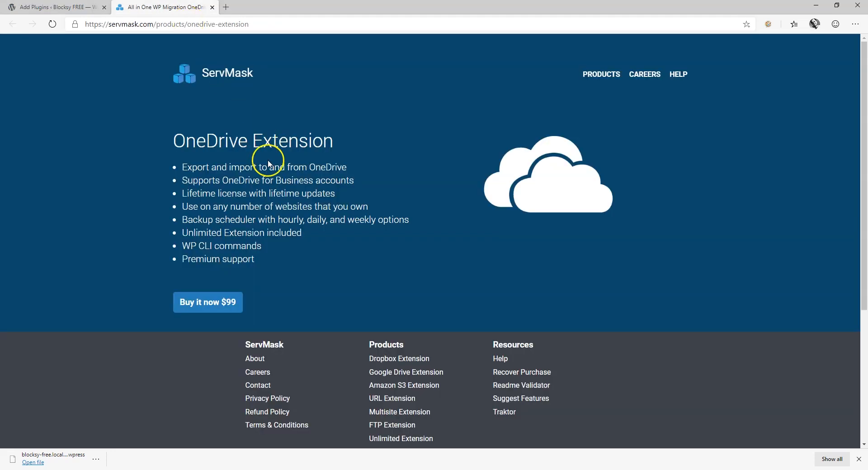
mouse_move(249, 148)
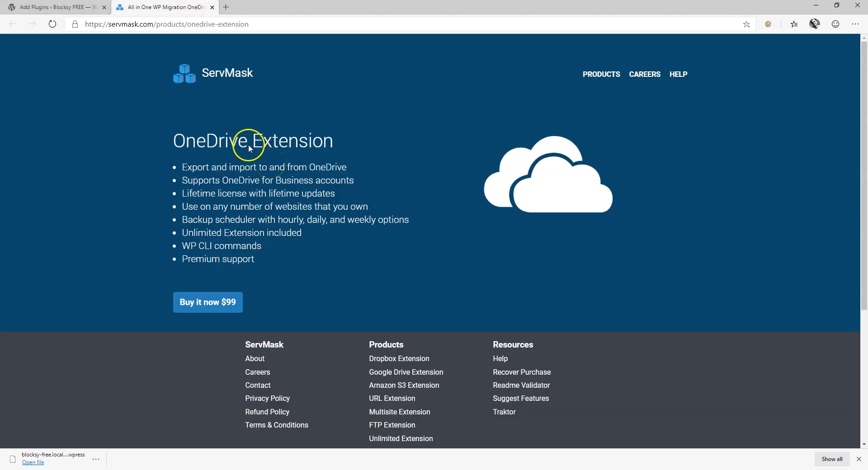
left_click(55, 7)
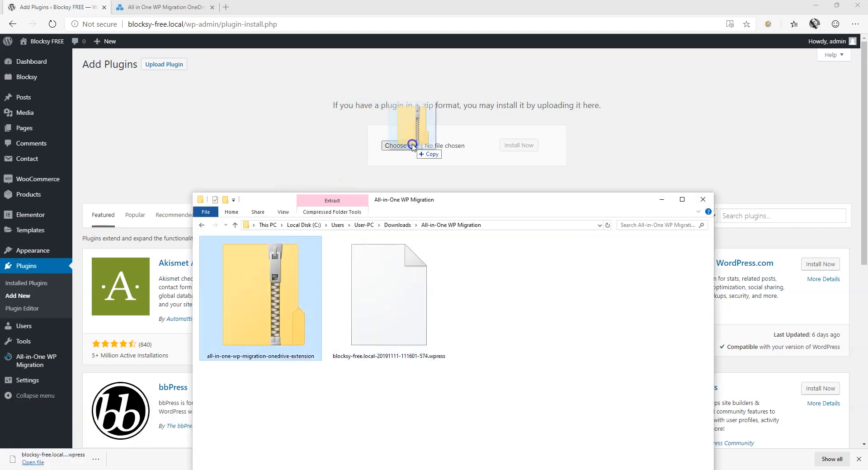
left_click(518, 145)
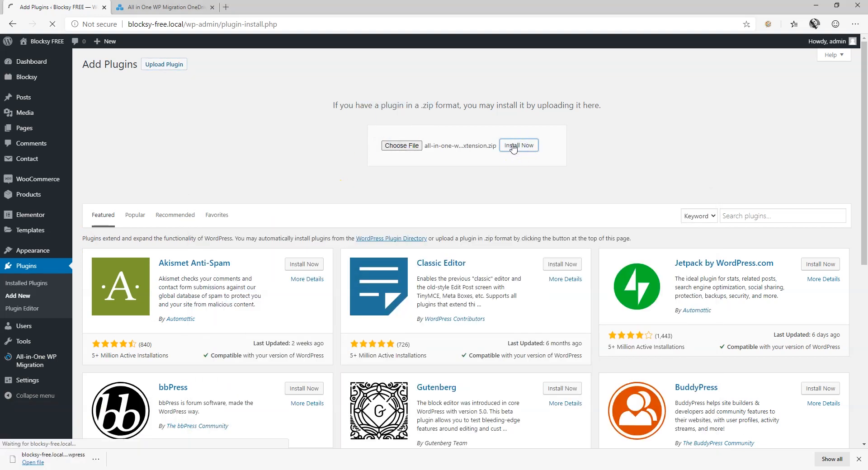
left_click(518, 145)
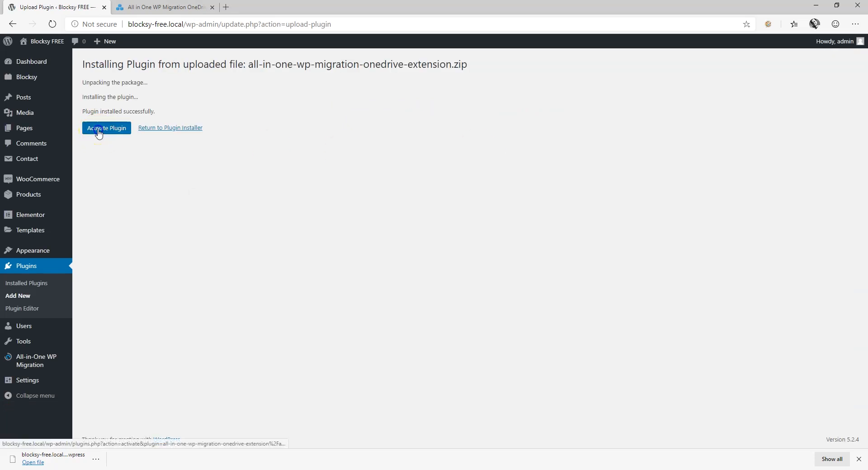
left_click(106, 128)
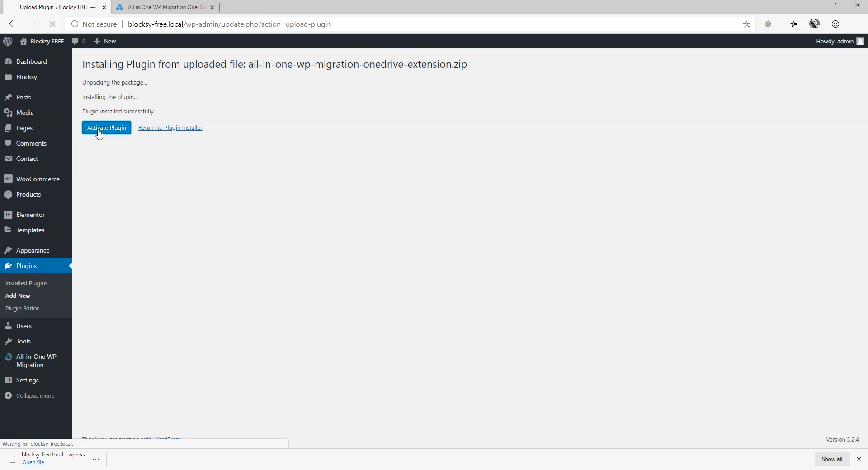
left_click(107, 128)
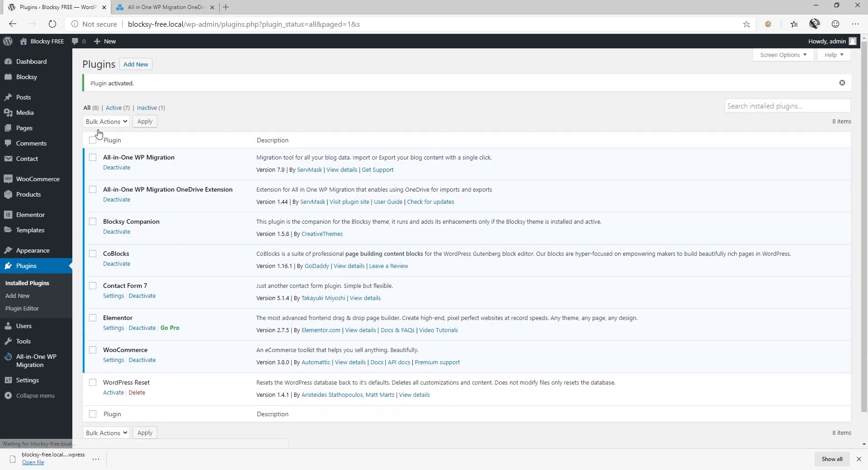
mouse_move(136, 198)
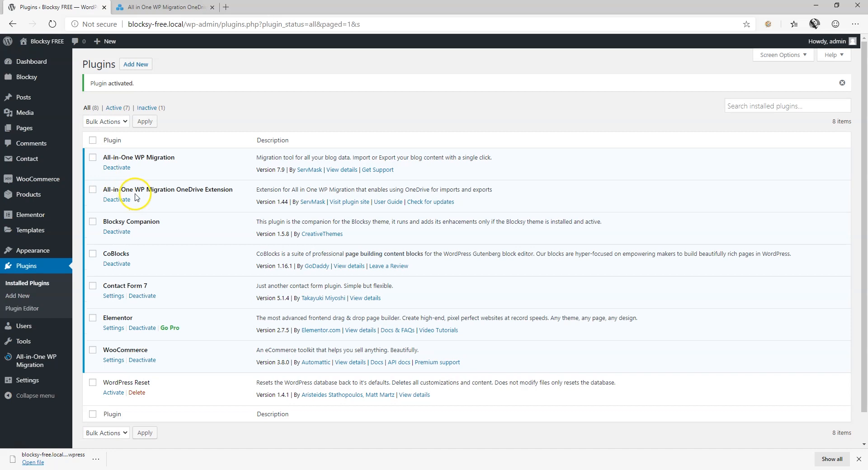
mouse_move(215, 200)
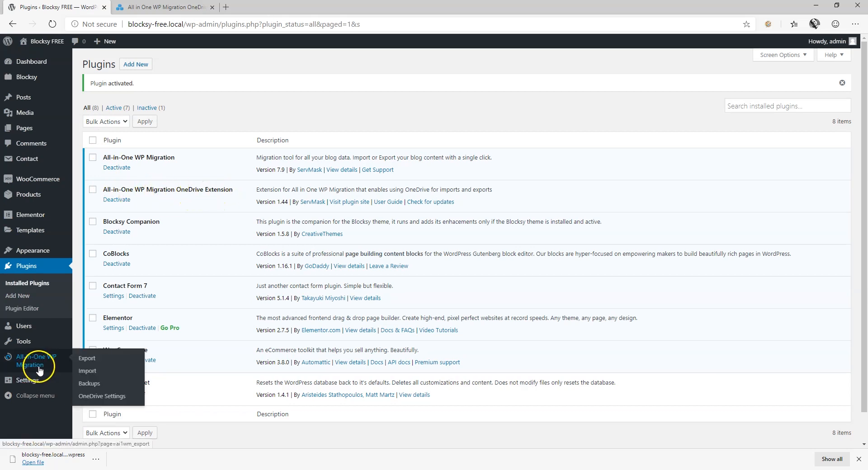
mouse_move(102, 397)
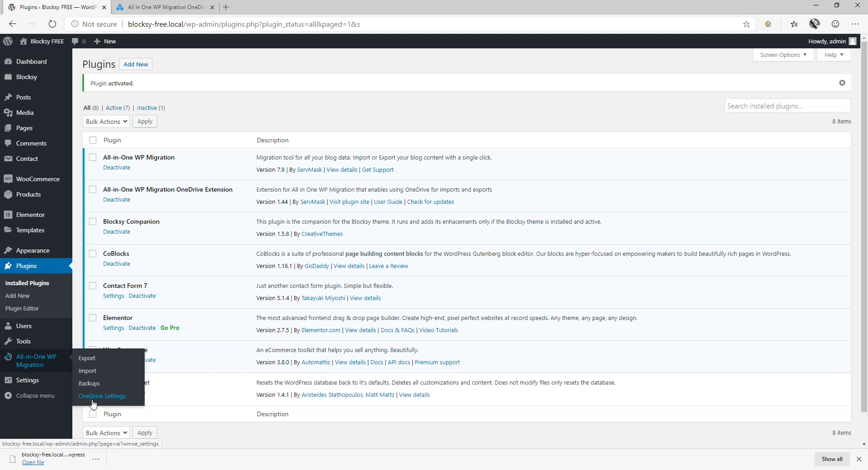
Open OneDrive Settings and authorize a OneDrive account for the blocksy-free.local destination folder
left_click(102, 396)
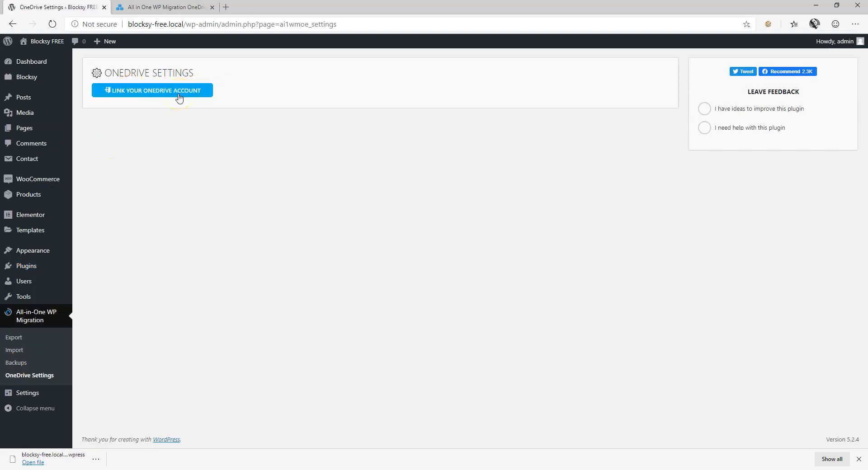
left_click(152, 90)
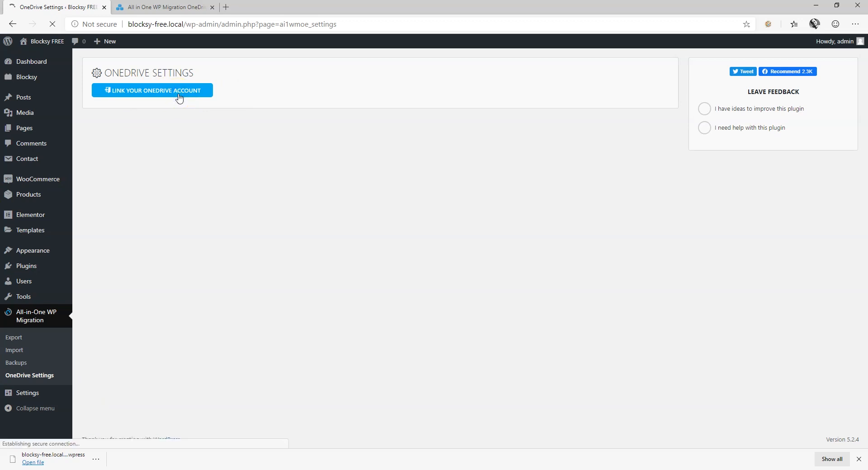
left_click(151, 91)
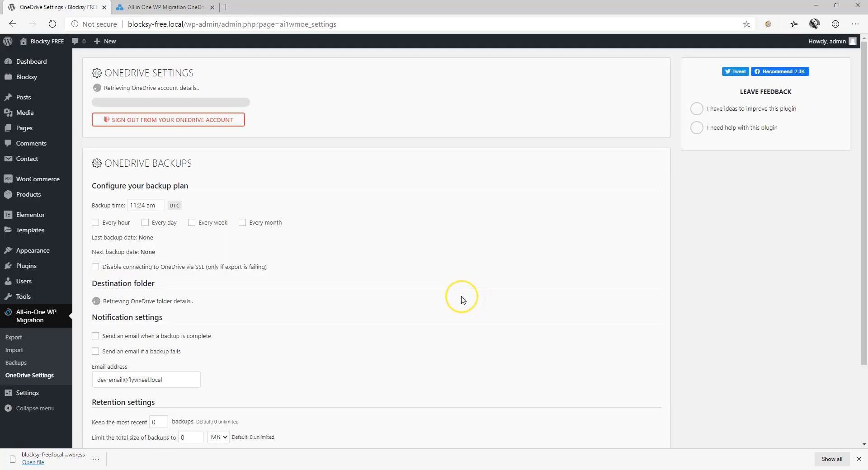
mouse_move(463, 300)
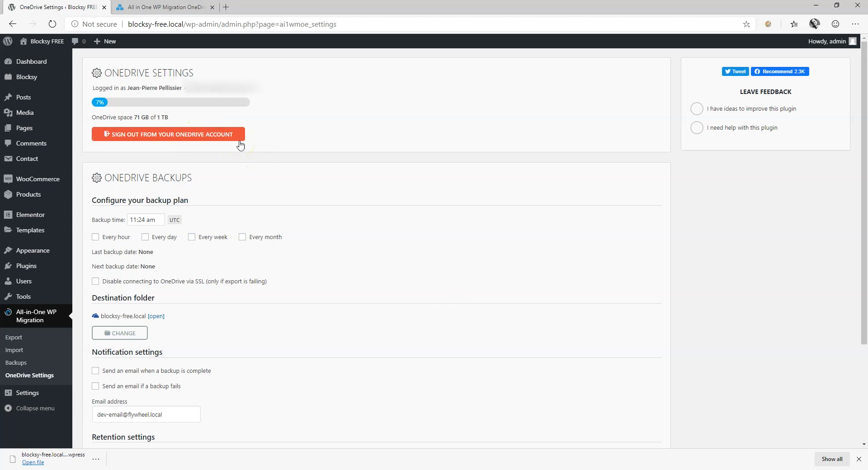
Set the OneDrive backup plan to run every day instead of hourly
left_click(155, 24)
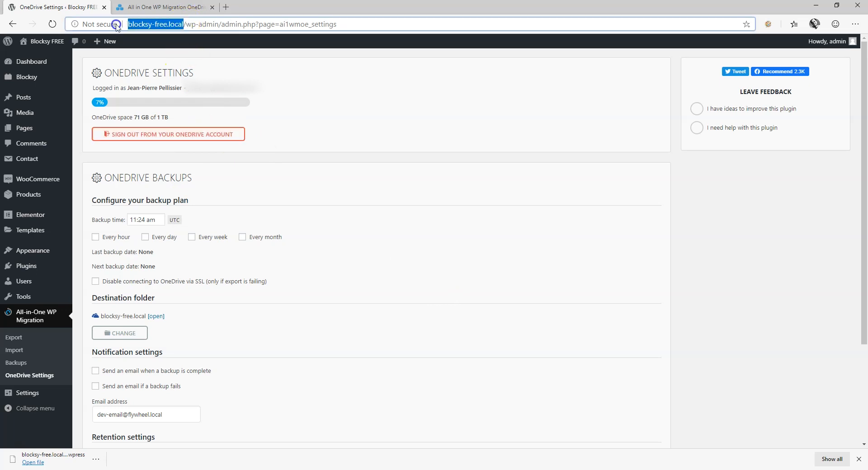
mouse_move(102, 24)
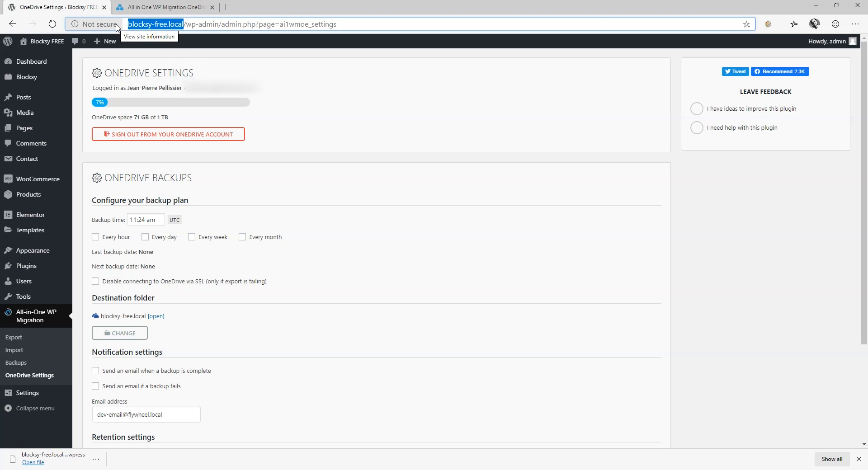
mouse_move(148, 191)
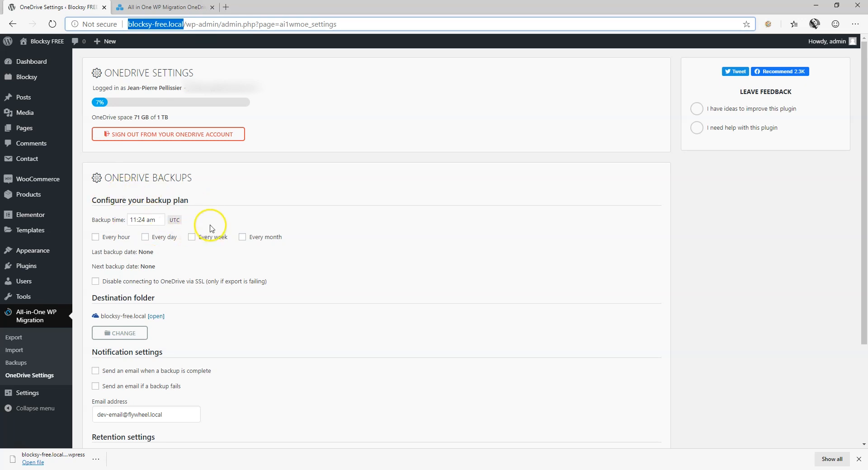
mouse_move(95, 237)
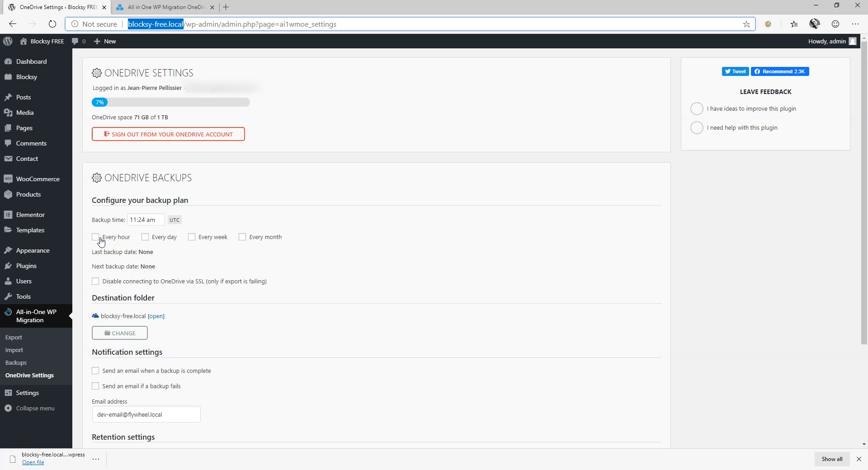
left_click(95, 237)
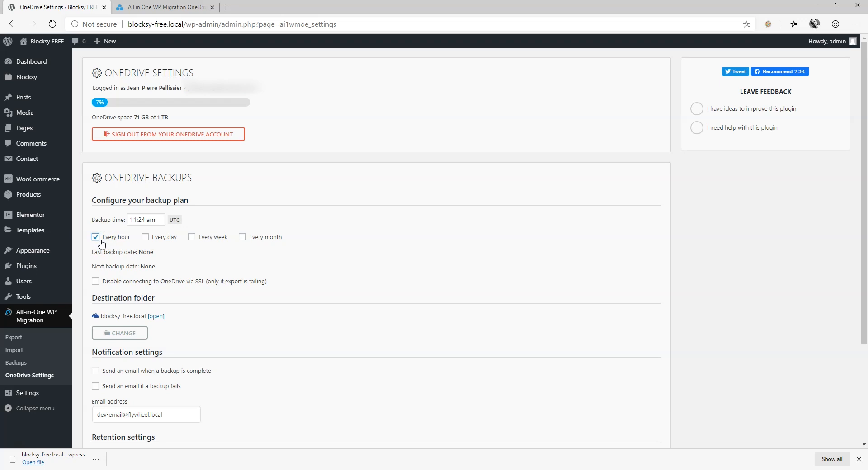
mouse_move(163, 145)
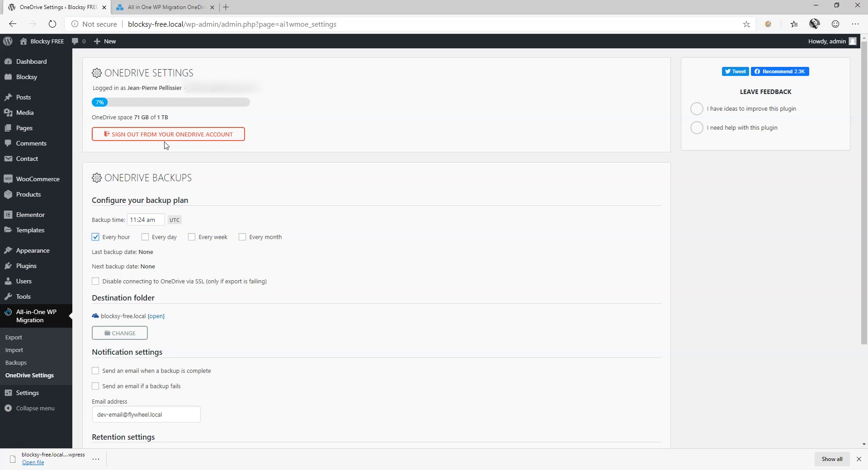
left_click(146, 237)
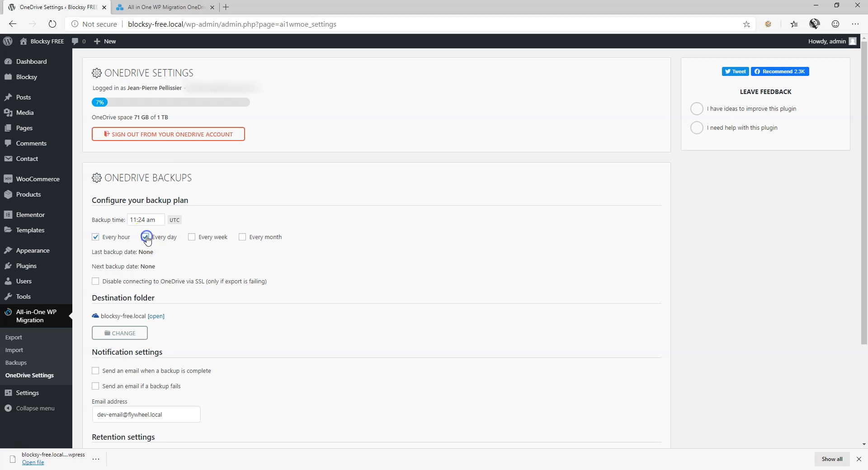
left_click(145, 237)
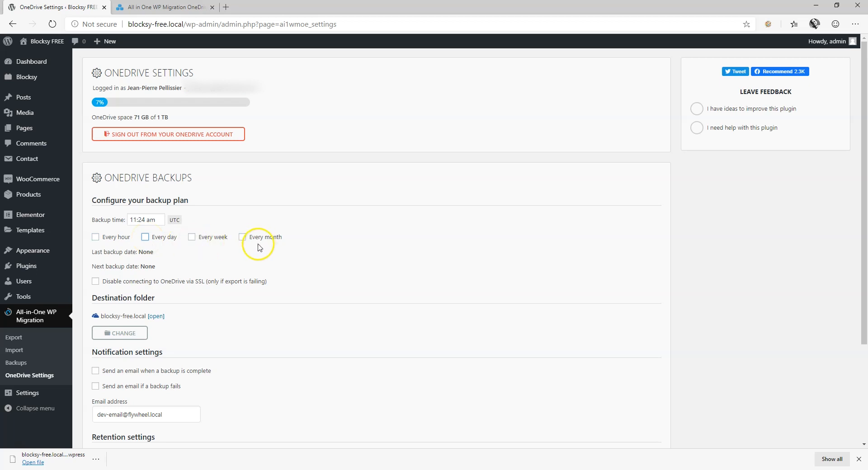
mouse_move(216, 248)
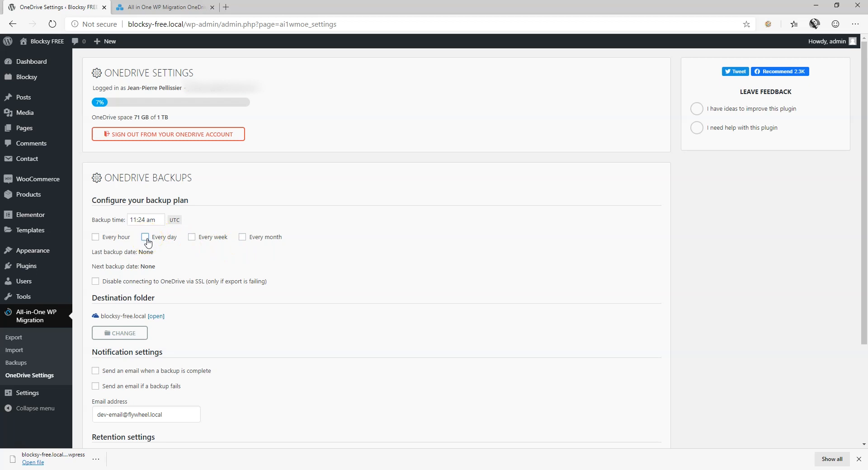
left_click(145, 237)
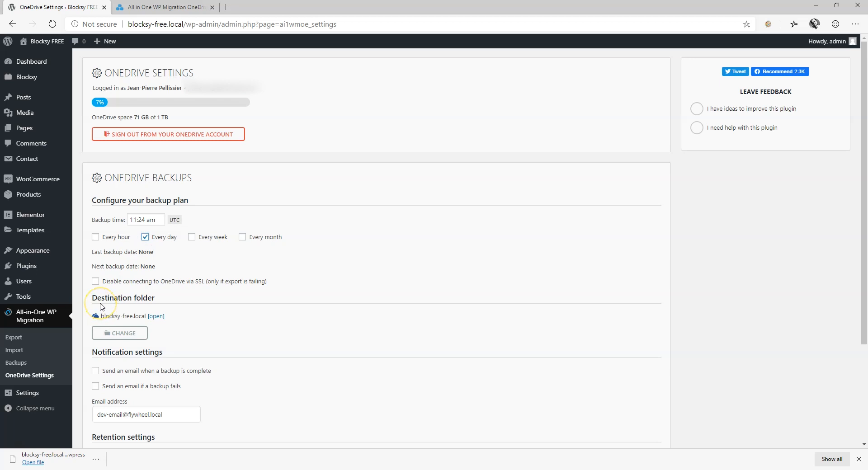
mouse_move(102, 326)
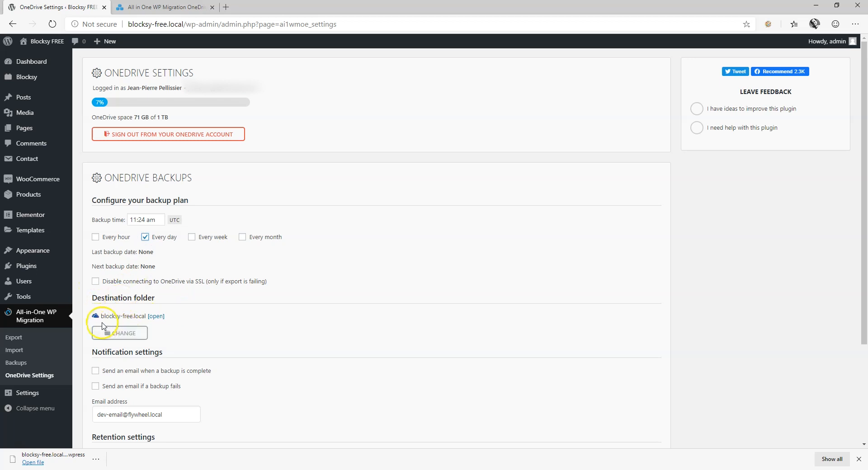
Enable email notifications for both completed and failed backups
double_click(119, 316)
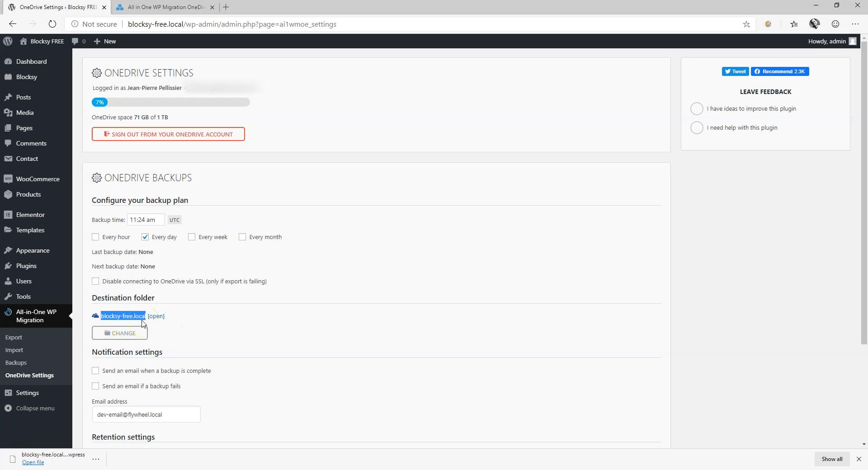
left_click(96, 371)
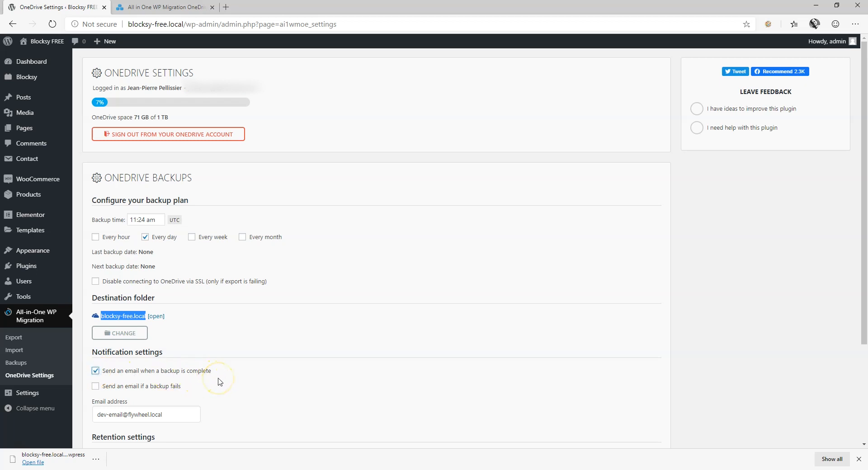
left_click(96, 386)
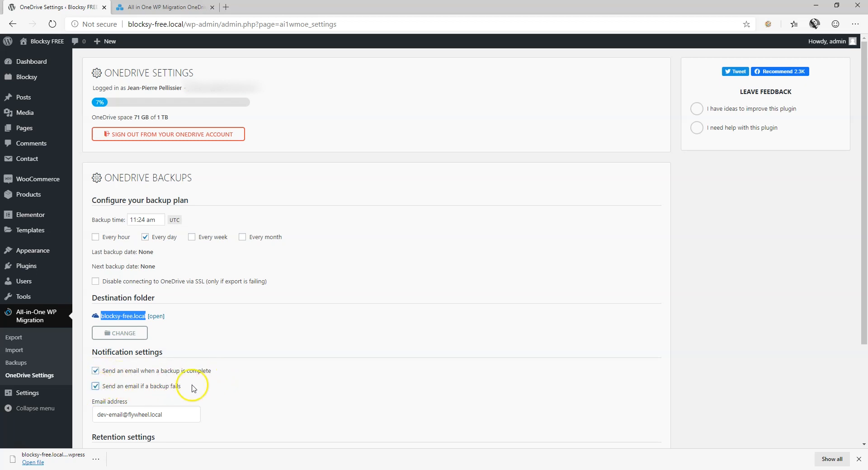
mouse_move(161, 375)
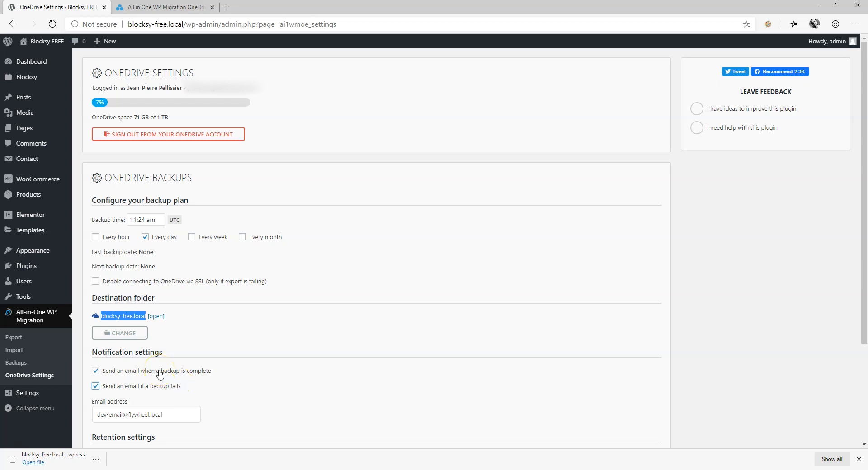
Submit the daily OneDrive backup and email notification settings, leaving retention at unlimited defaults
scroll("down", 3)
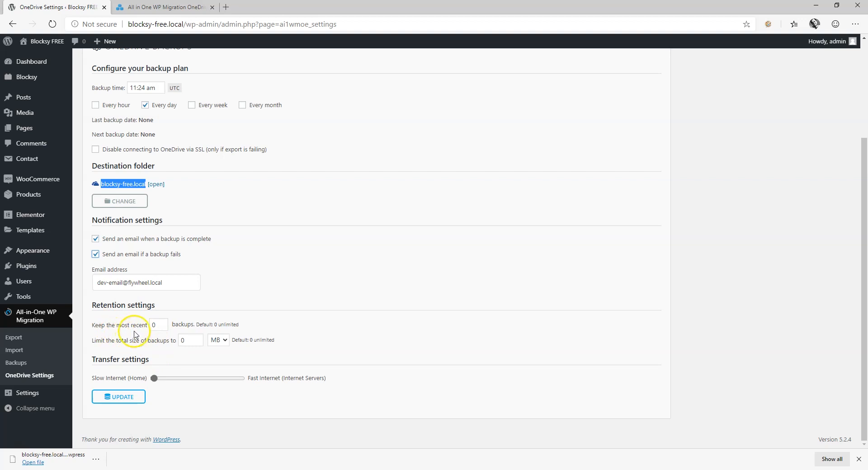
mouse_move(186, 333)
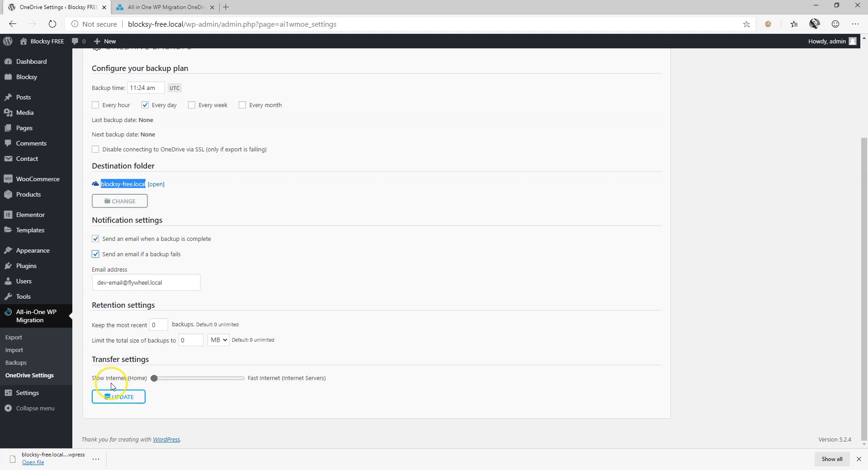
mouse_move(158, 359)
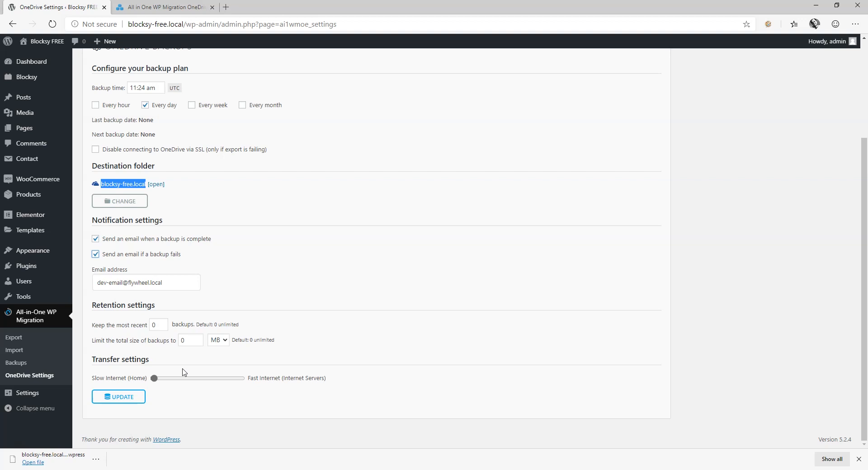
left_click(119, 397)
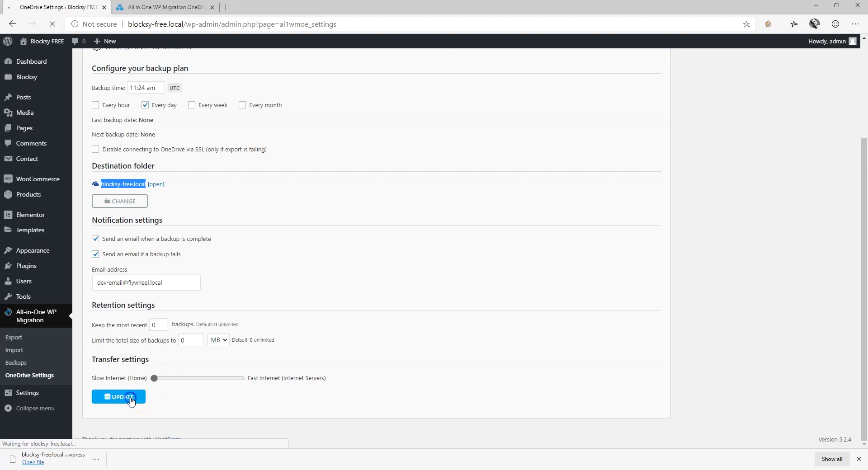
Confirm the OneDrive settings saved with next backup November 12, 2019, then visit ServMask products
left_click(119, 399)
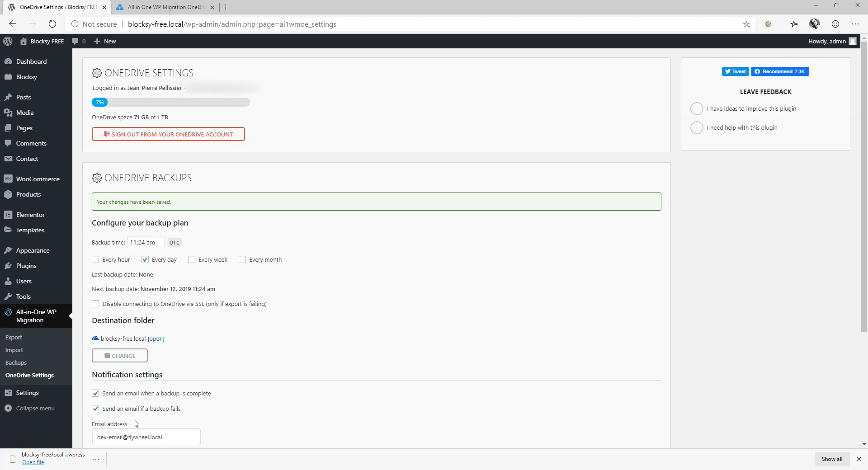
left_click(161, 6)
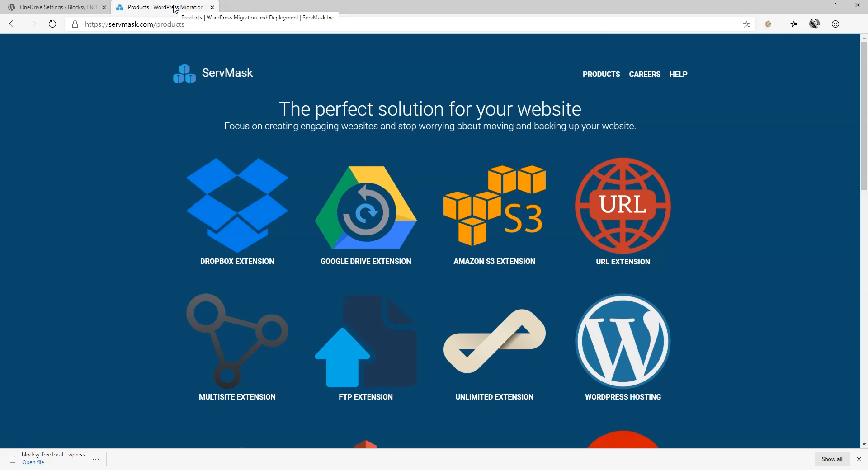
mouse_move(125, 175)
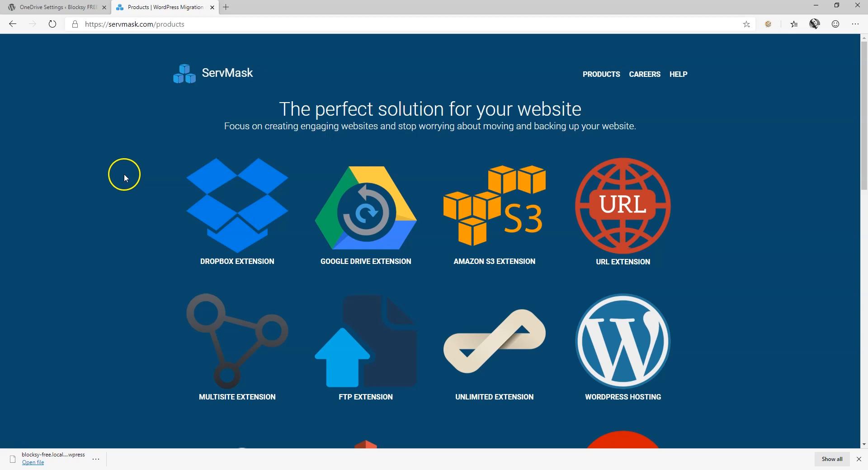
Review the $69 Unlimited Extension page, then view the $99 Dropbox Extension page
scroll("down", 3)
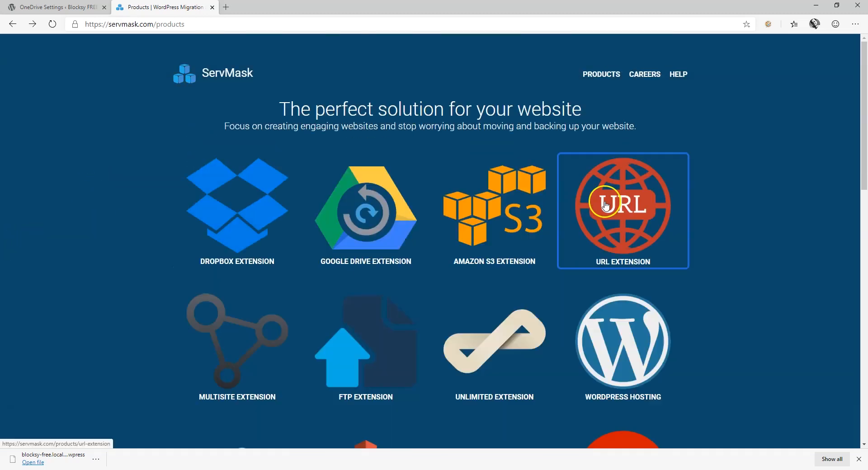
scroll("down", 3)
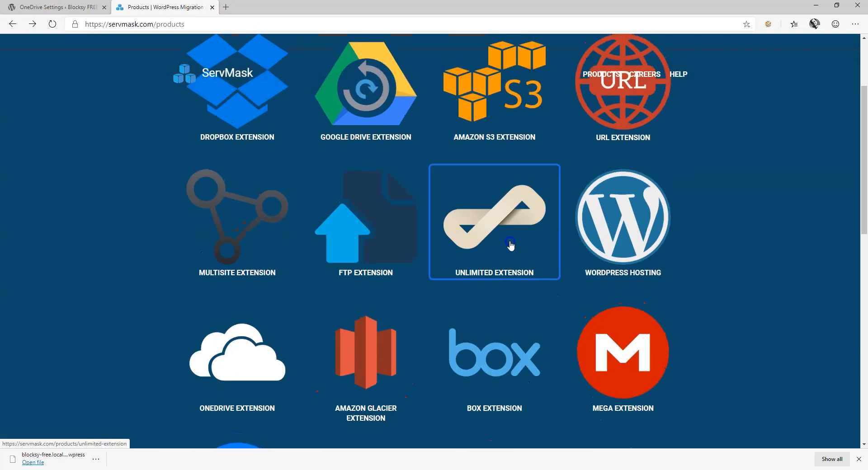
left_click(493, 221)
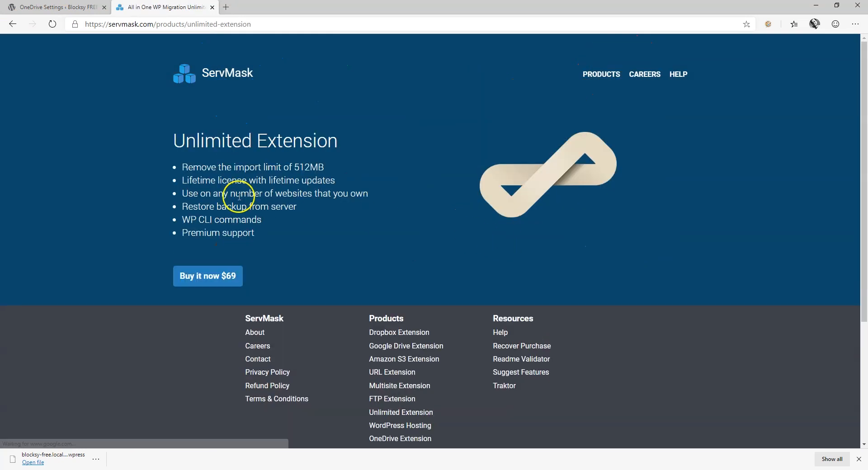
mouse_move(279, 170)
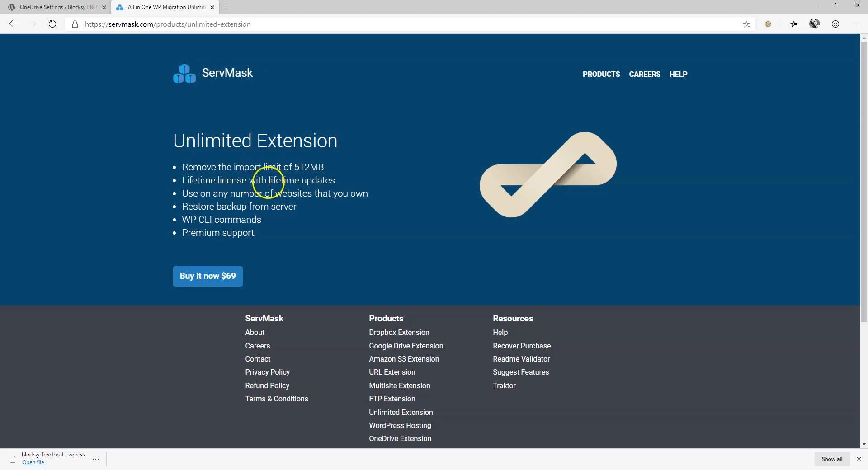
mouse_move(220, 195)
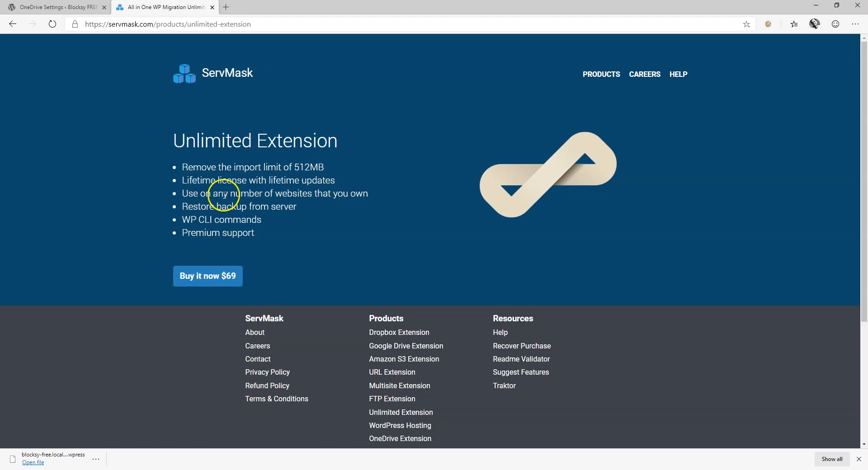
mouse_move(369, 201)
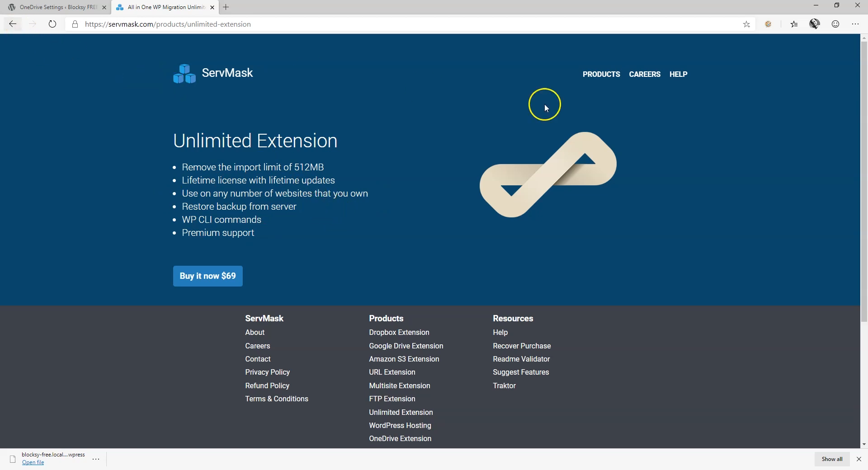
left_click(399, 332)
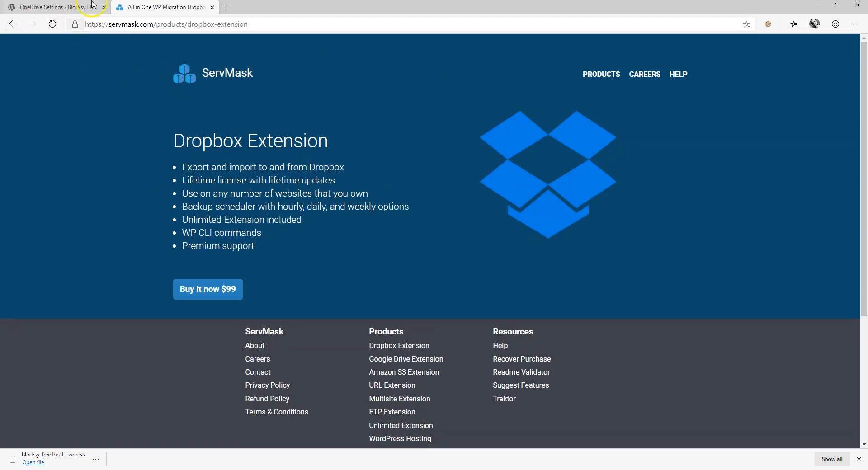
Go back to the WordPress OneDrive Settings tab showing the saved daily backup plan
left_click(52, 7)
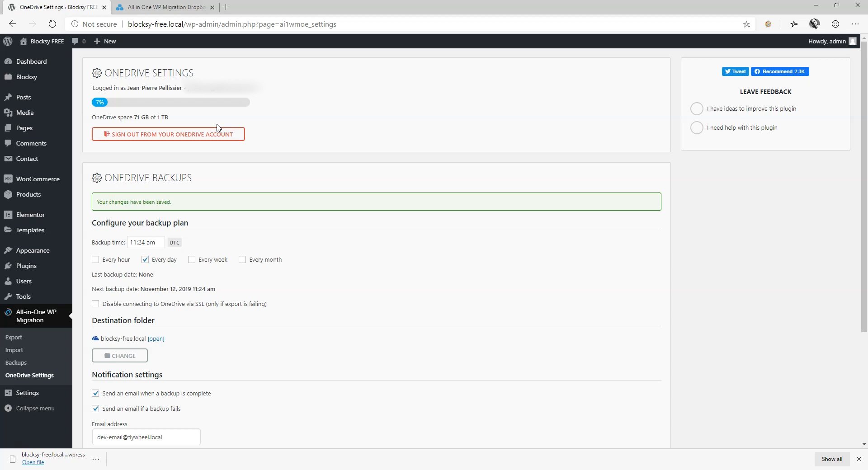
mouse_move(22, 456)
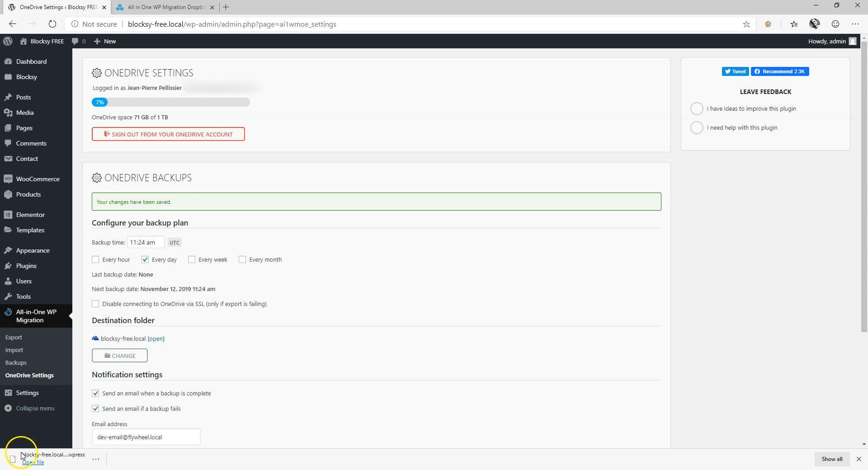